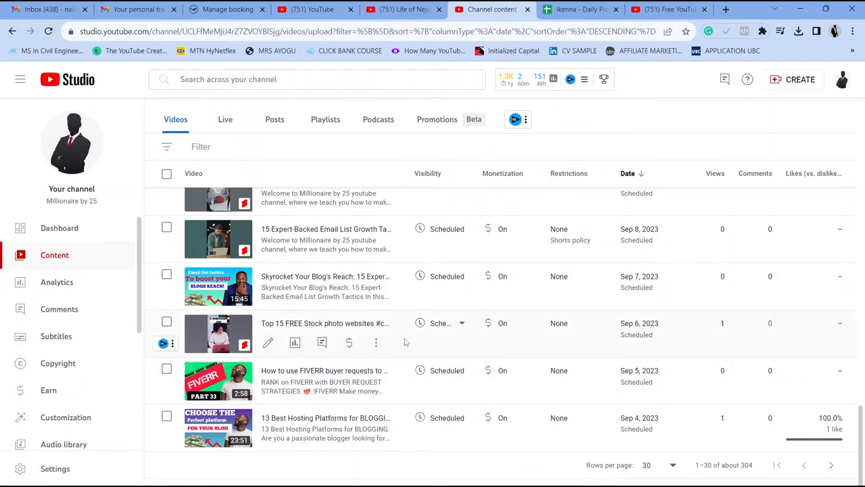
mouse_move(348, 249)
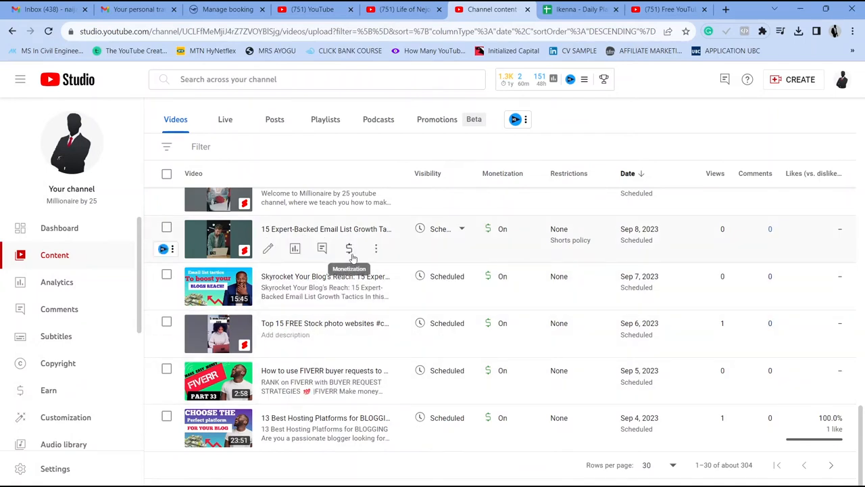
Show the channel dashboard and reveal the Create menu's content options
scroll("down", 3)
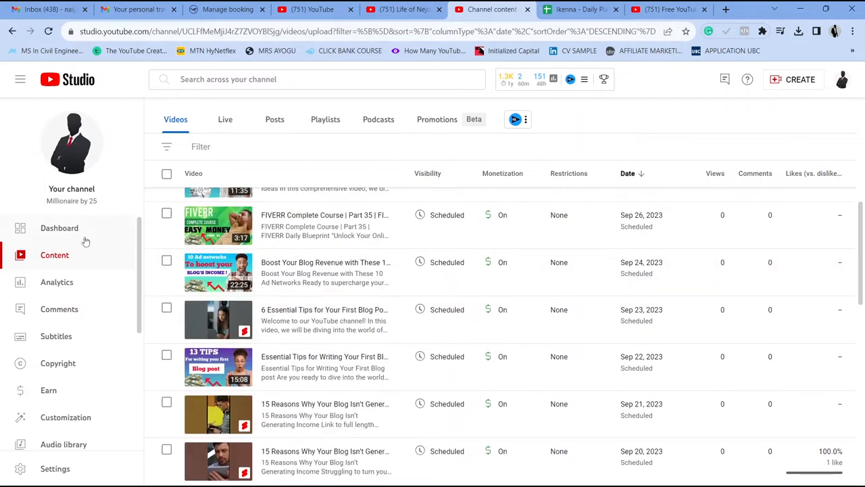
left_click(60, 227)
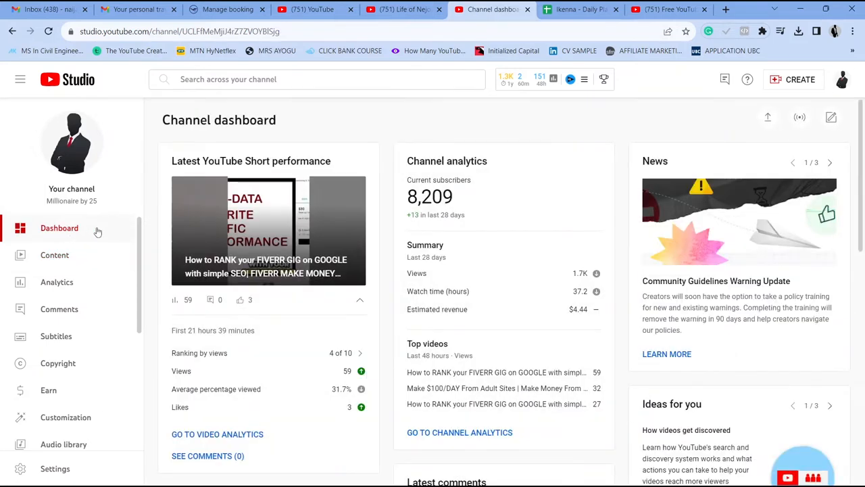
mouse_move(615, 216)
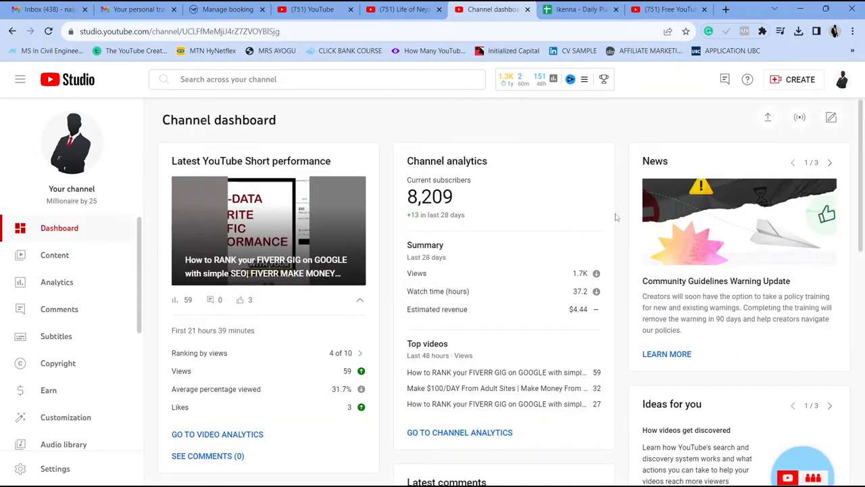
left_click(801, 79)
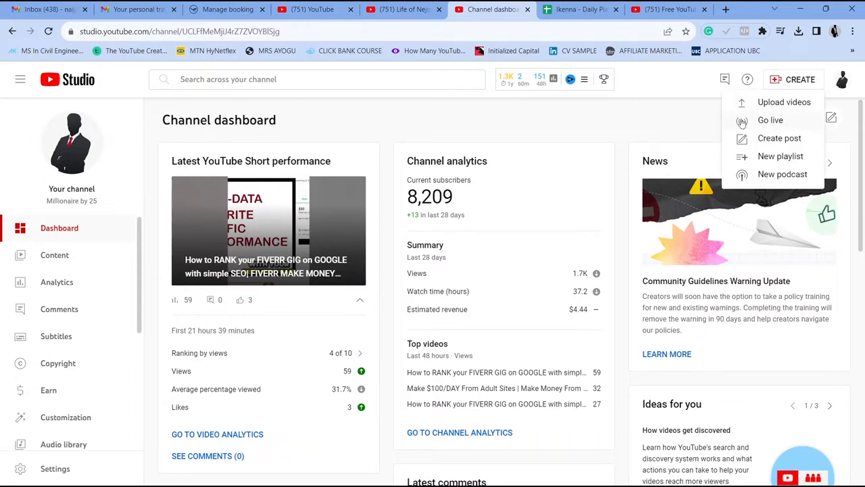
mouse_move(770, 120)
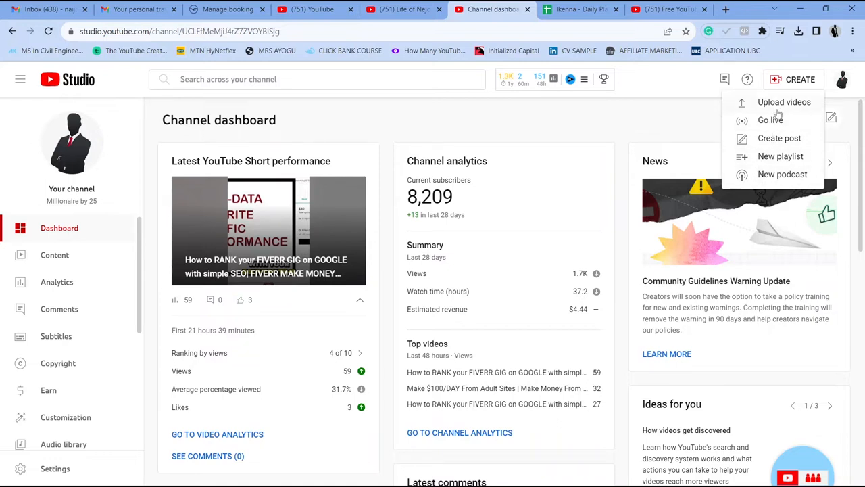
Start a video upload and pick the 15 Effective Ways to Achieve YouTube Success file from Downloads
left_click(784, 103)
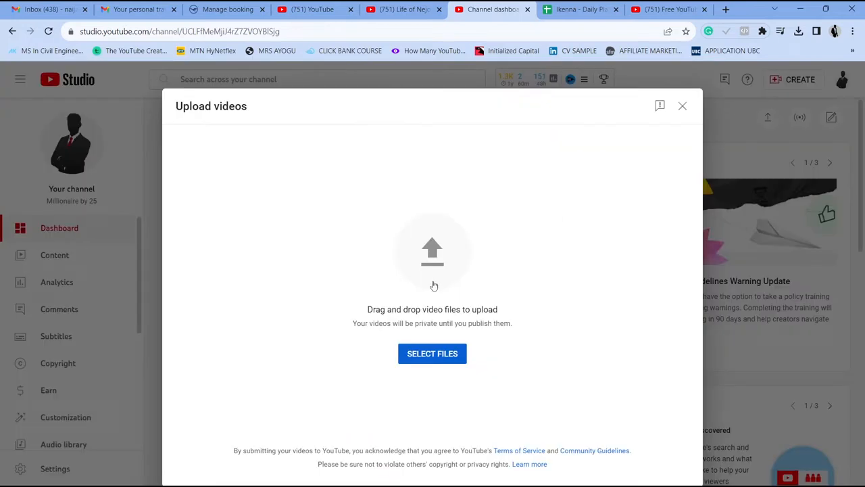
mouse_move(440, 381)
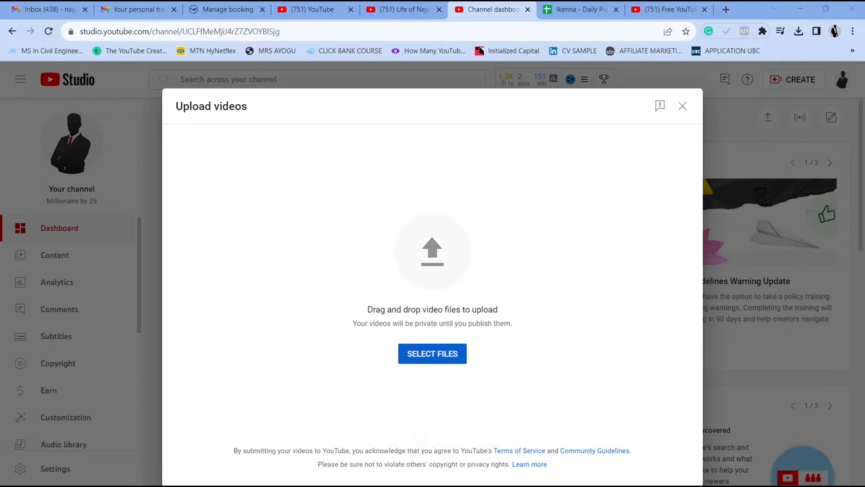
left_click(432, 353)
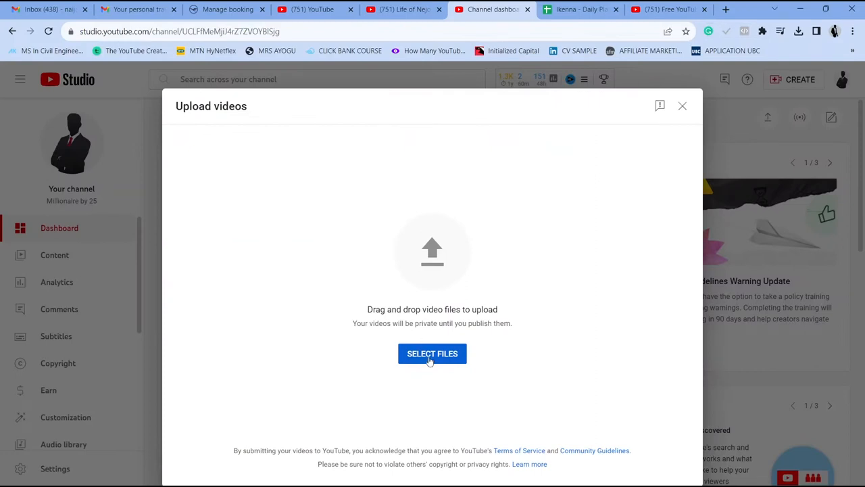
left_click(433, 352)
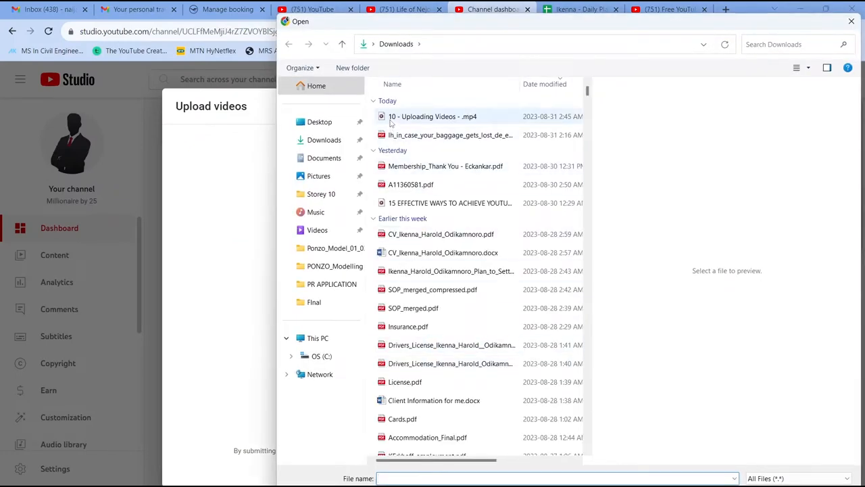
left_click(433, 117)
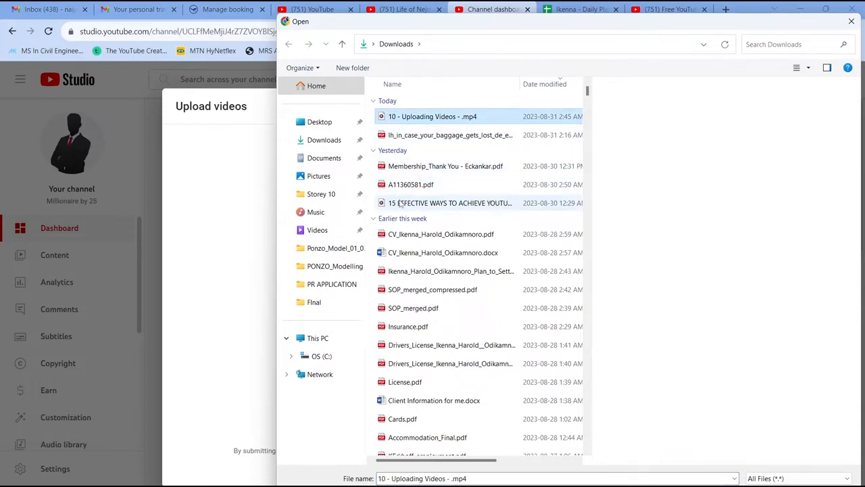
mouse_move(449, 203)
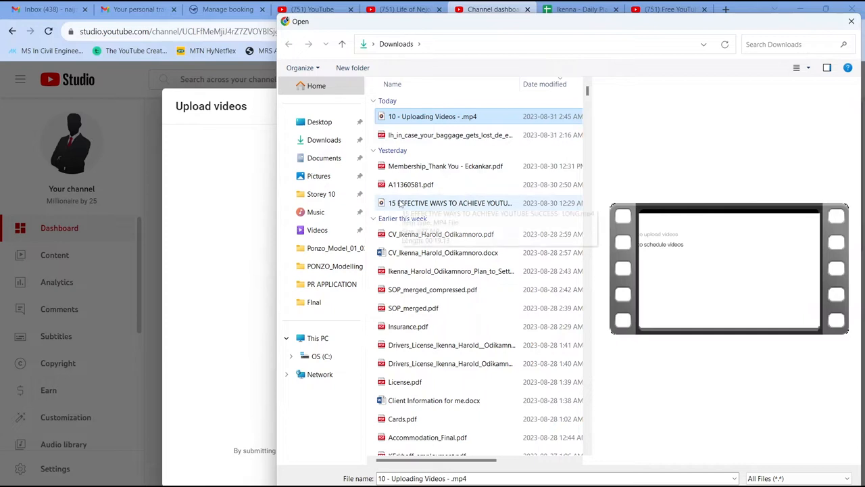
left_click(450, 203)
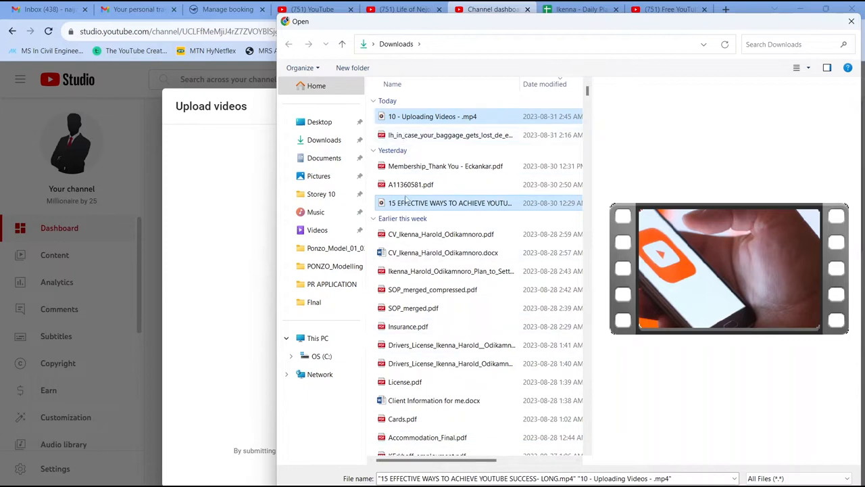
mouse_move(397, 302)
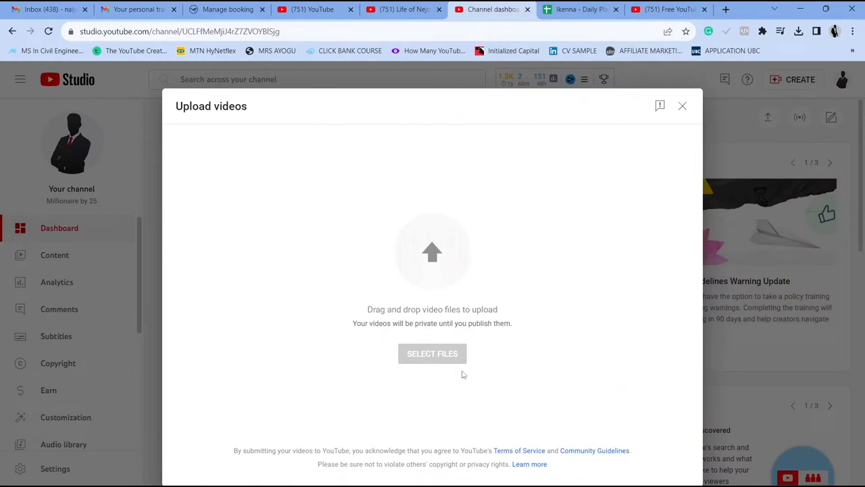
Begin the upload and review the Details step's tags, language, license and comments settings
left_click(433, 353)
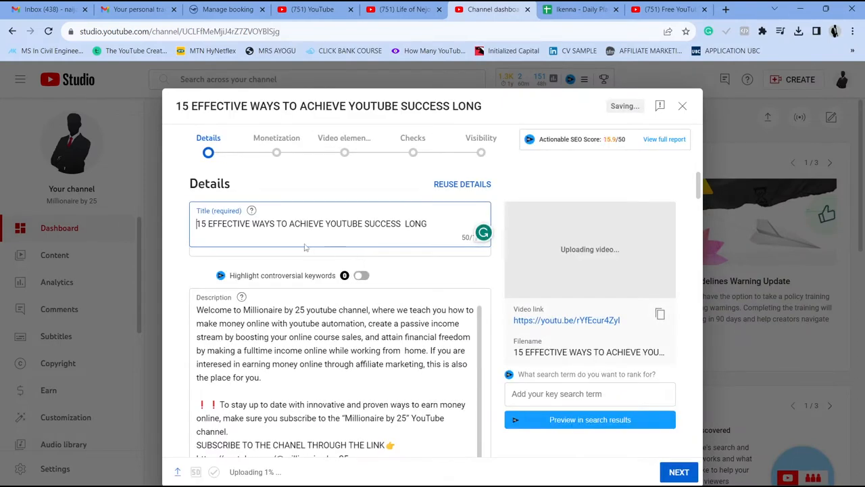
scroll("down", 3)
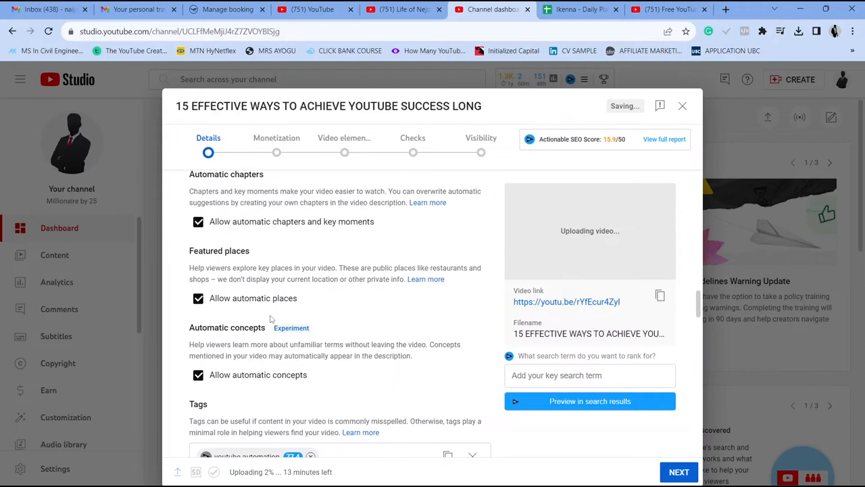
scroll("down", 3)
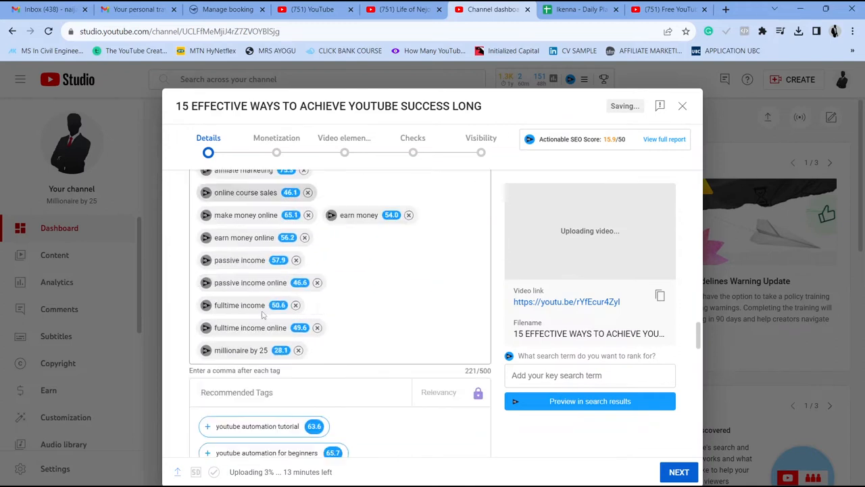
scroll("down", 3)
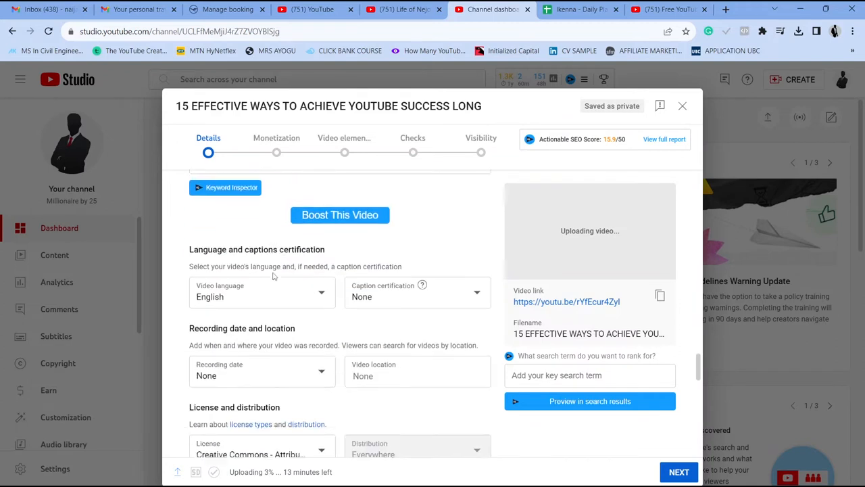
scroll("down", 3)
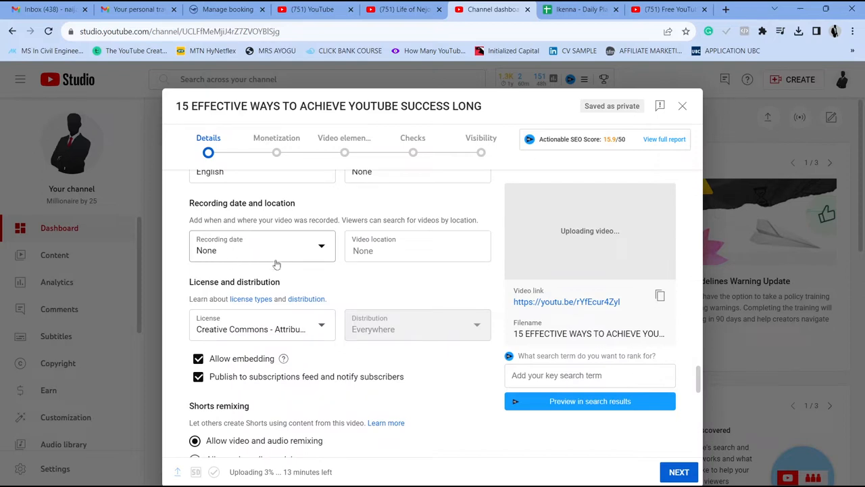
scroll("down", 3)
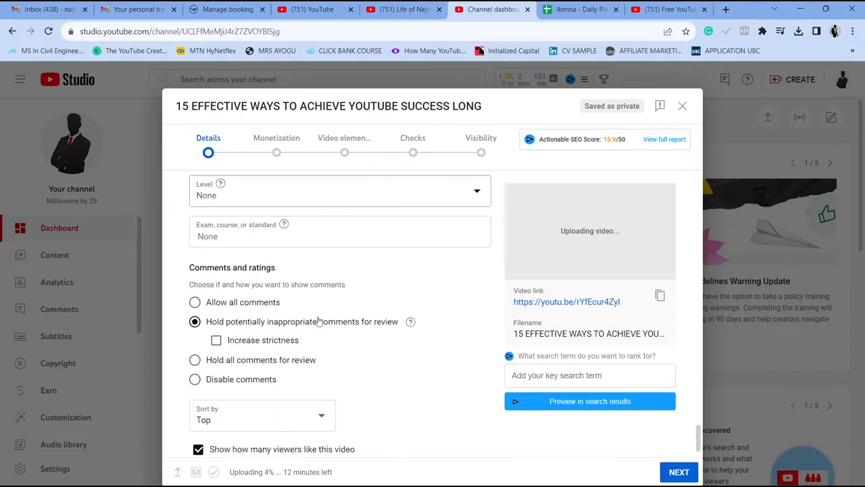
scroll("down", 3)
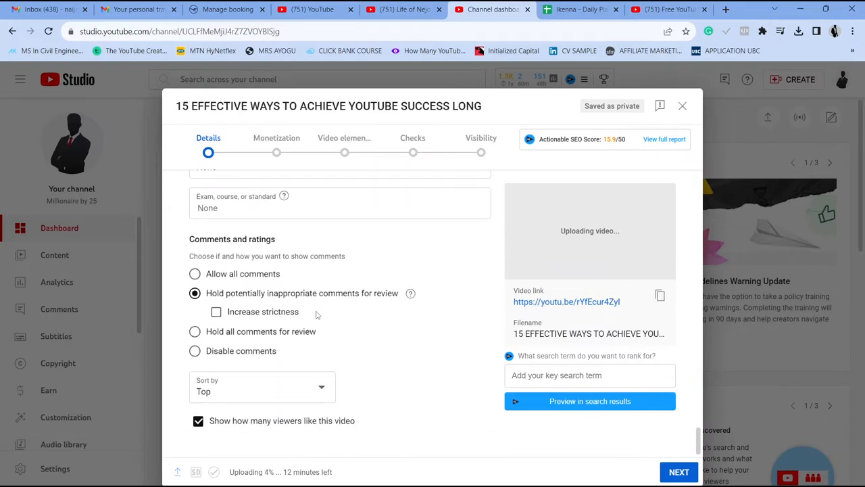
scroll("down", 3)
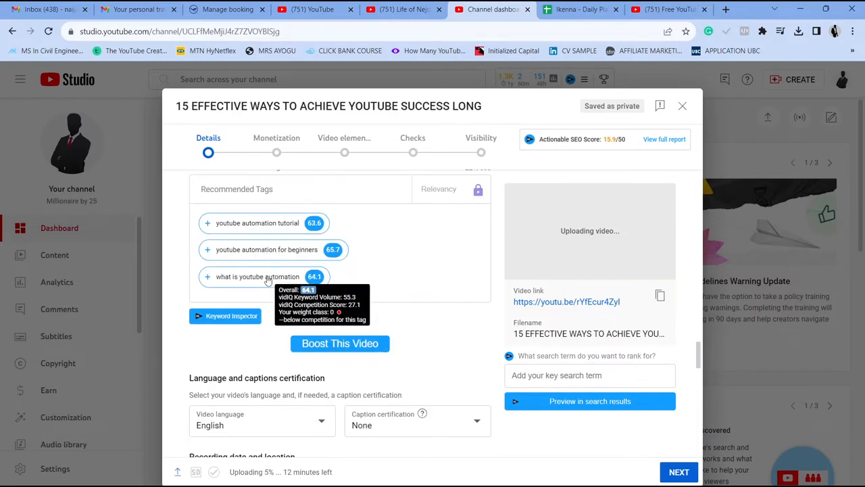
mouse_move(368, 319)
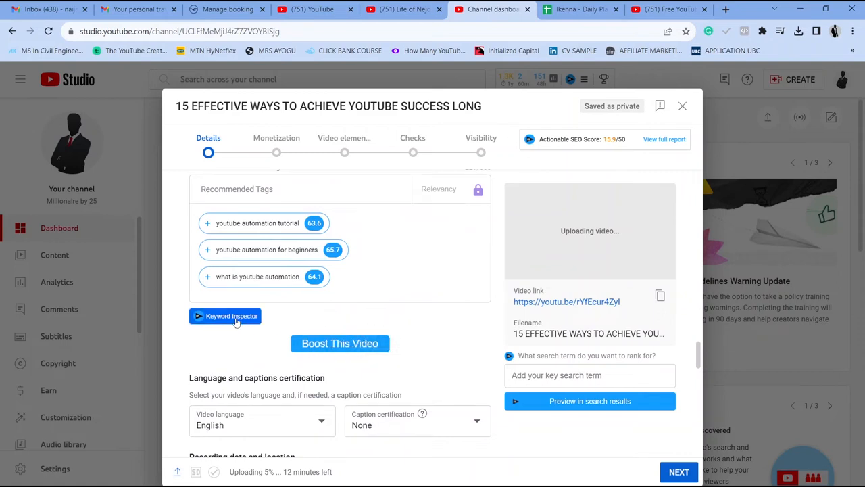
scroll("down", 3)
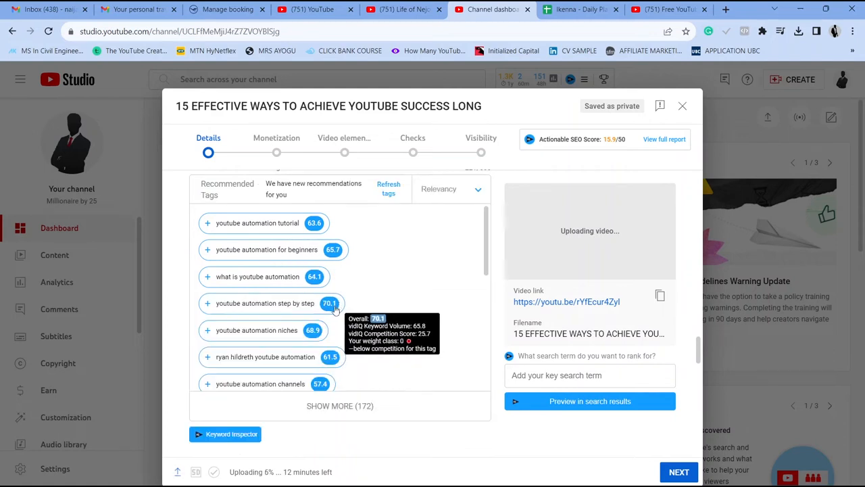
scroll("down", 3)
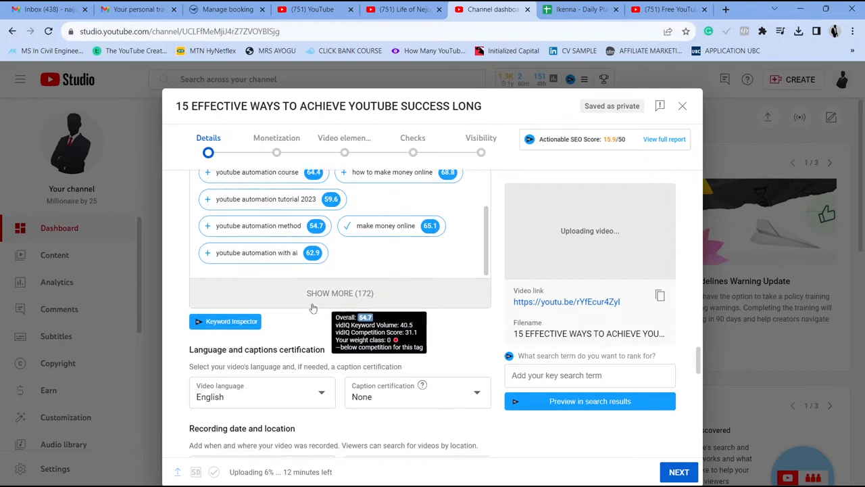
left_click(340, 292)
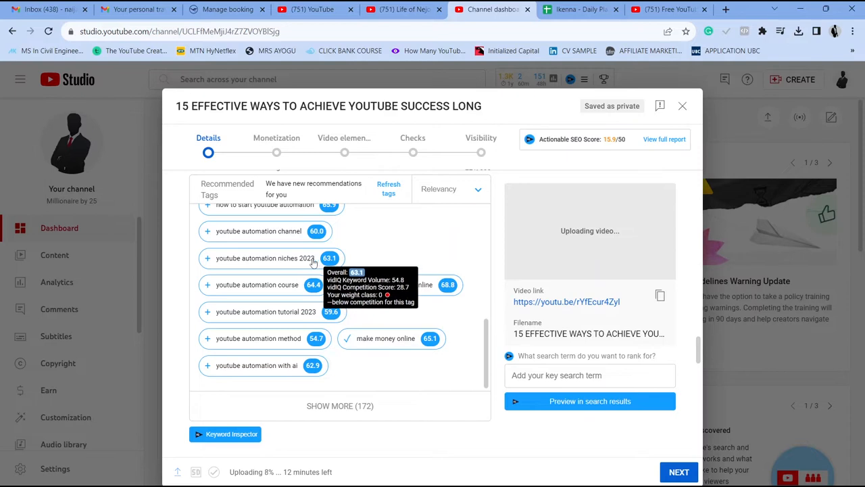
scroll("down", 3)
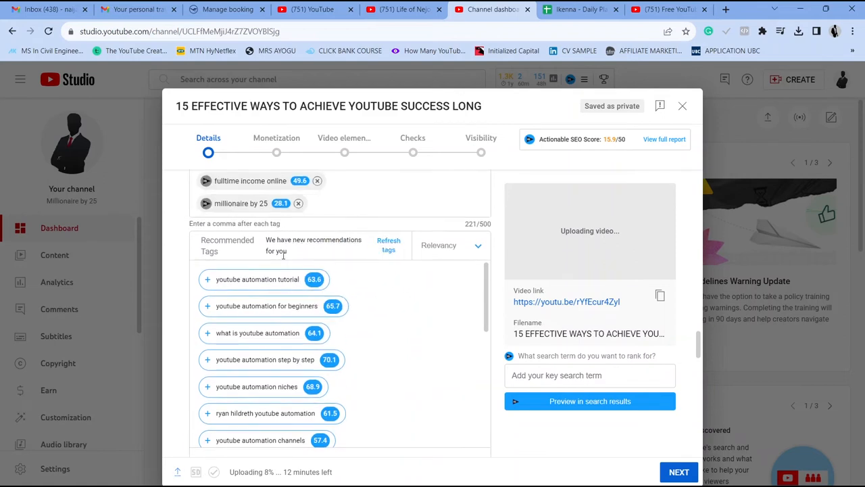
mouse_move(257, 278)
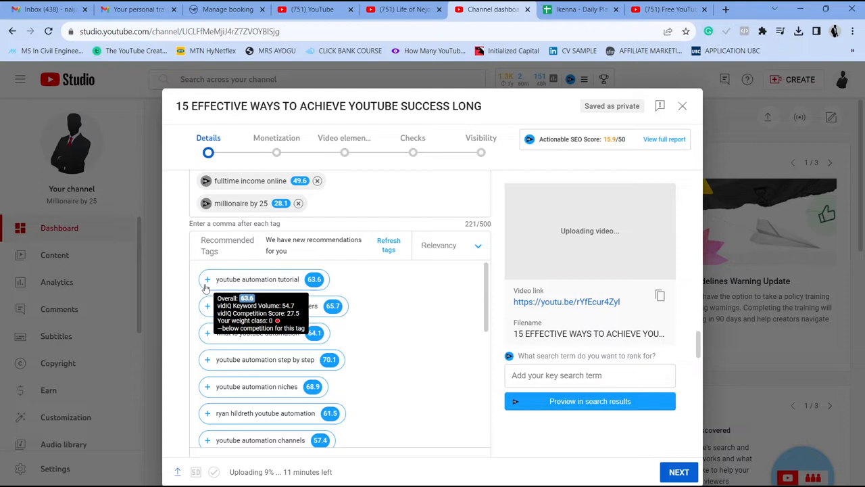
Add the suggested tags youtube automation tutorial, for beginners and step by step
left_click(208, 279)
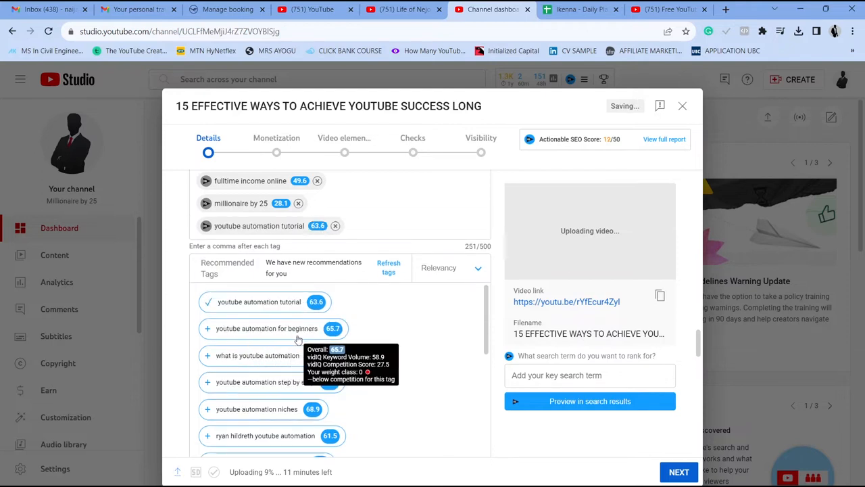
left_click(266, 328)
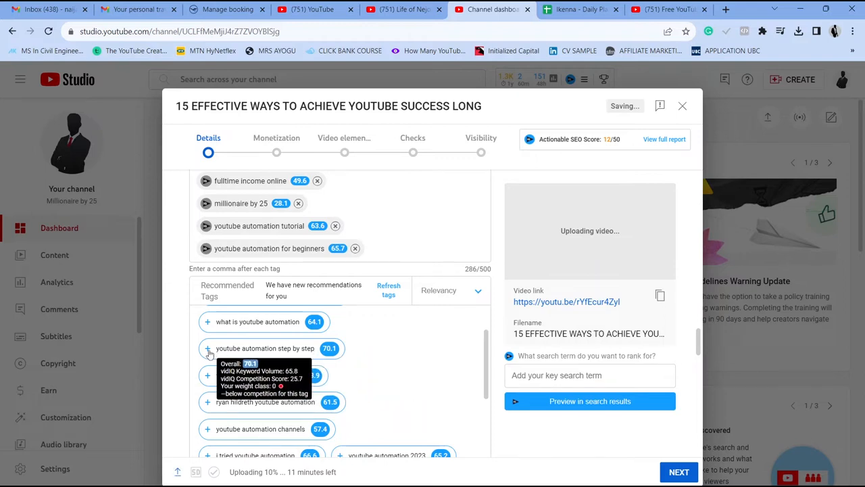
left_click(208, 349)
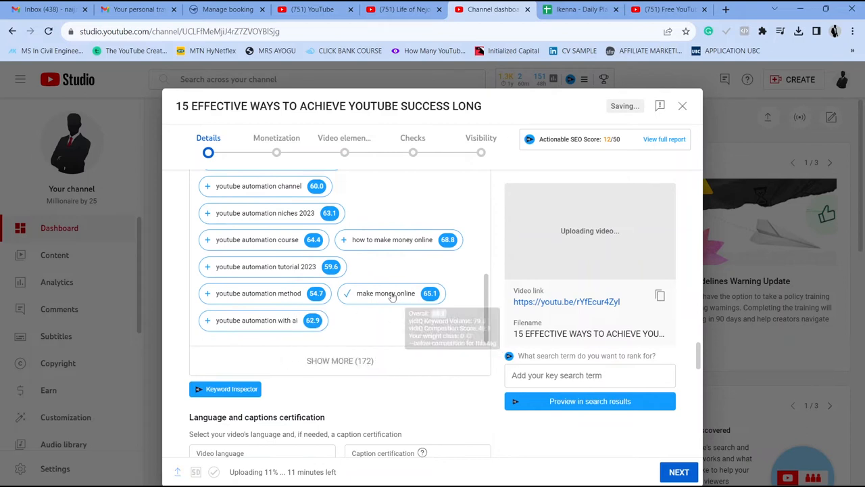
mouse_move(413, 250)
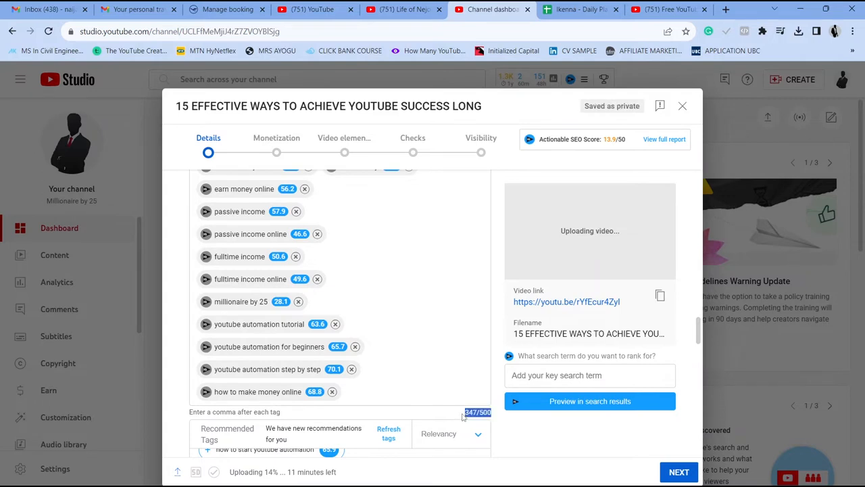
scroll("down", 3)
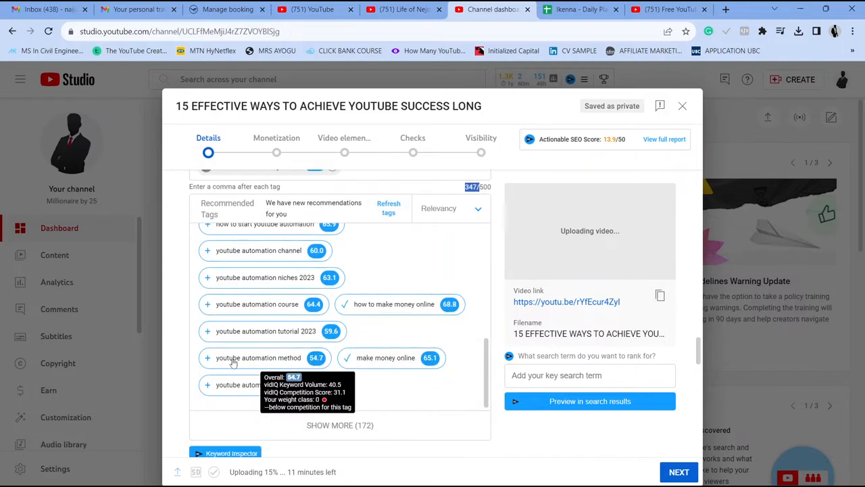
mouse_move(215, 311)
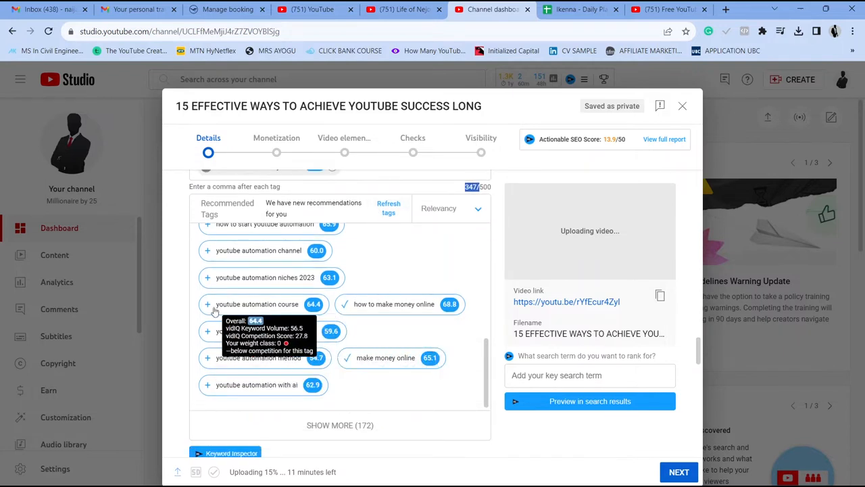
Add the youtube automation course, channel, how to start and tutorial for beginners 2023 tags
left_click(208, 303)
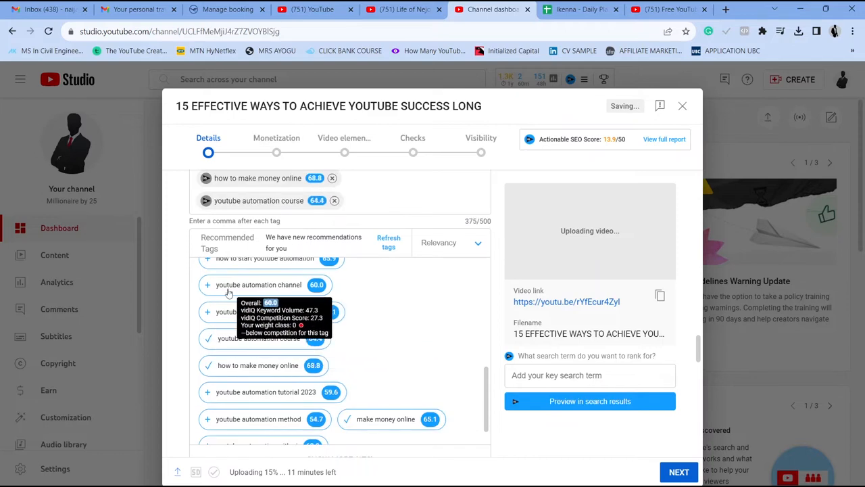
left_click(208, 284)
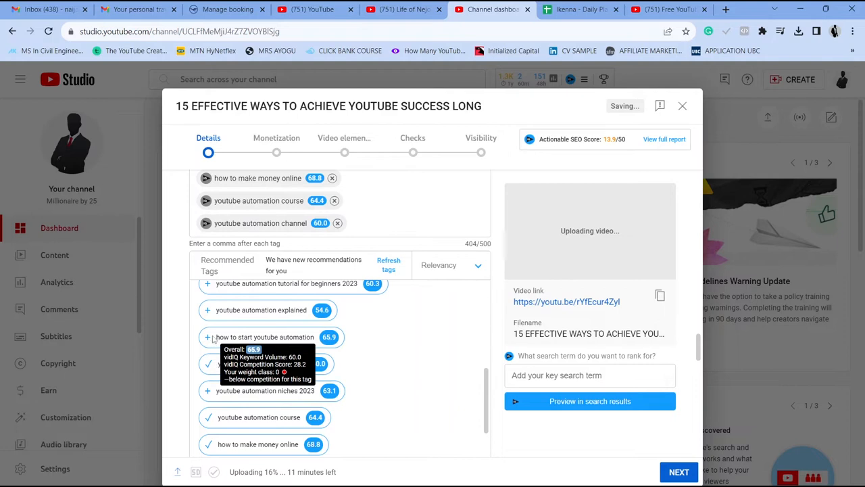
left_click(208, 336)
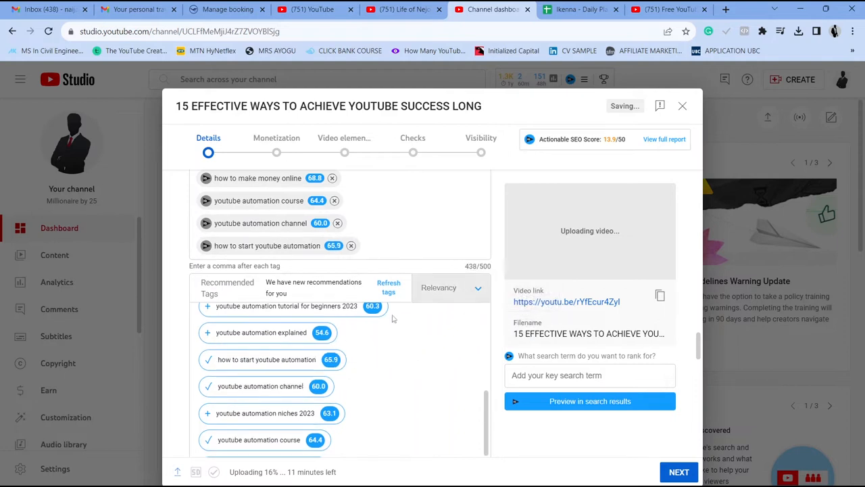
left_click(208, 305)
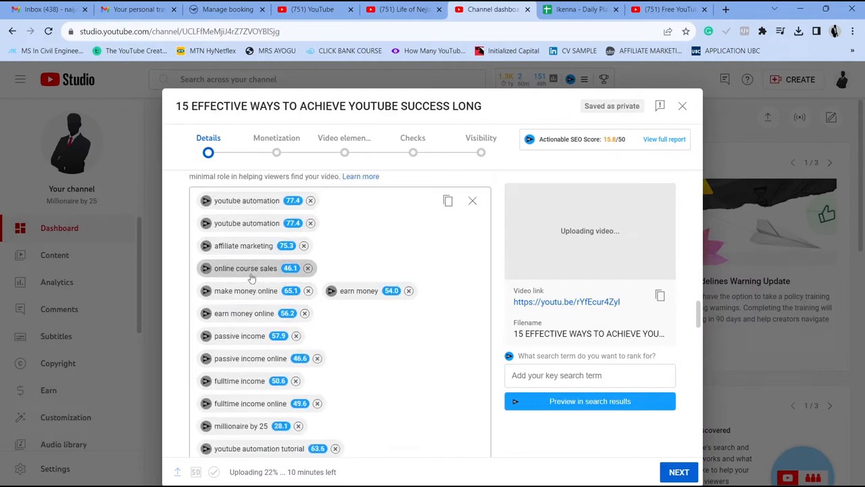
mouse_move(246, 268)
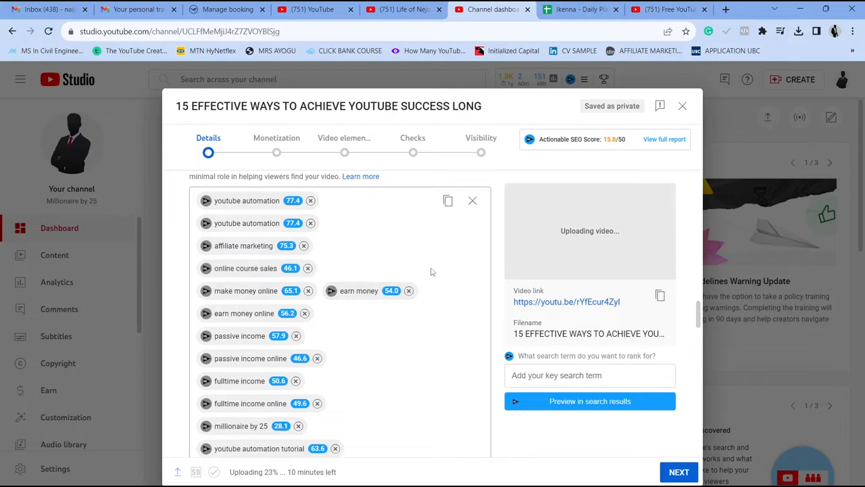
scroll("down", 3)
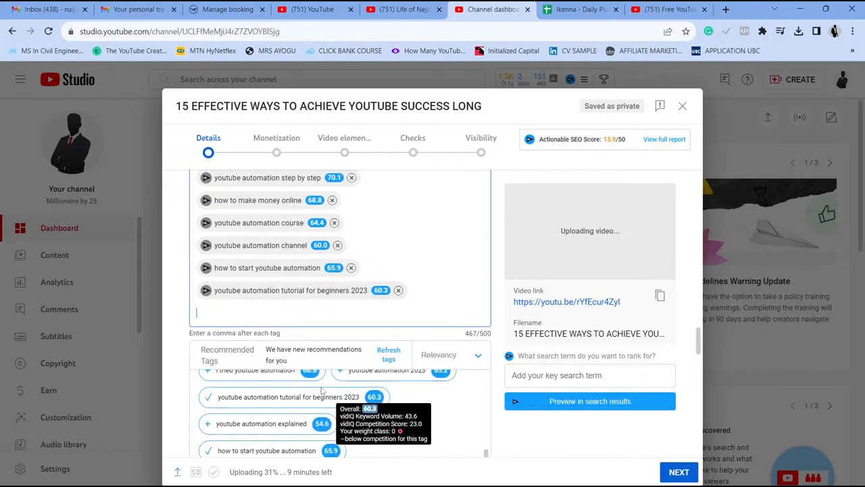
scroll("down", 3)
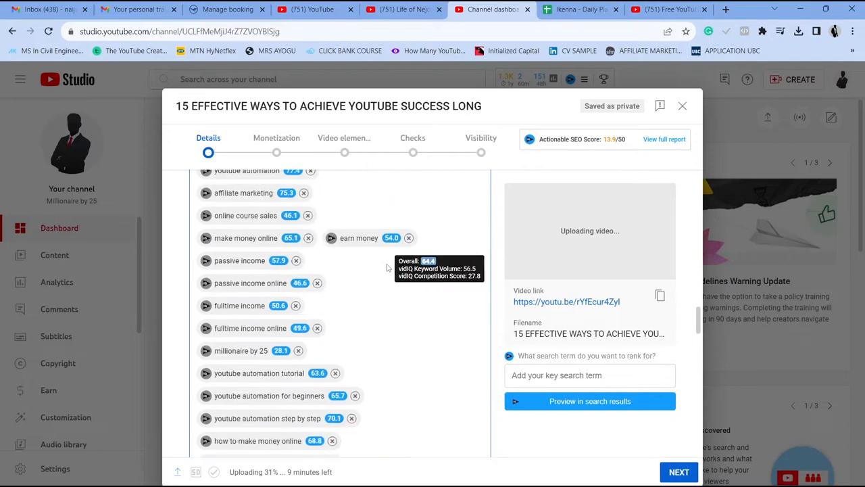
scroll("down", 3)
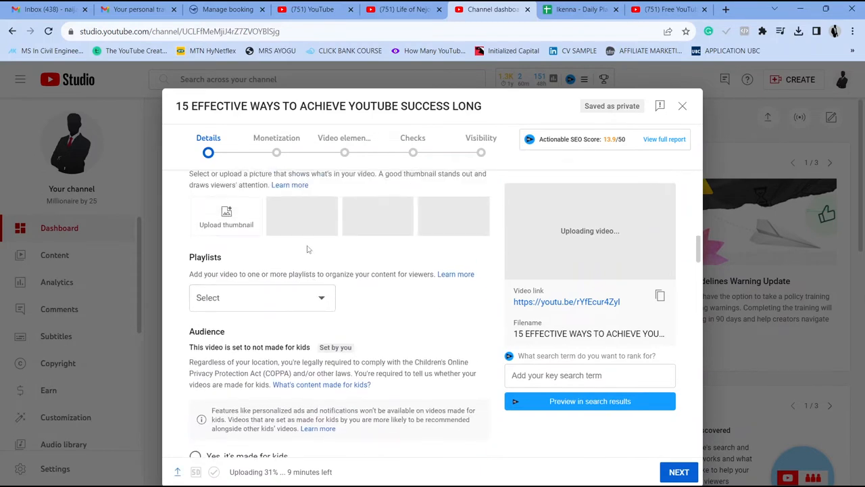
scroll("down", 3)
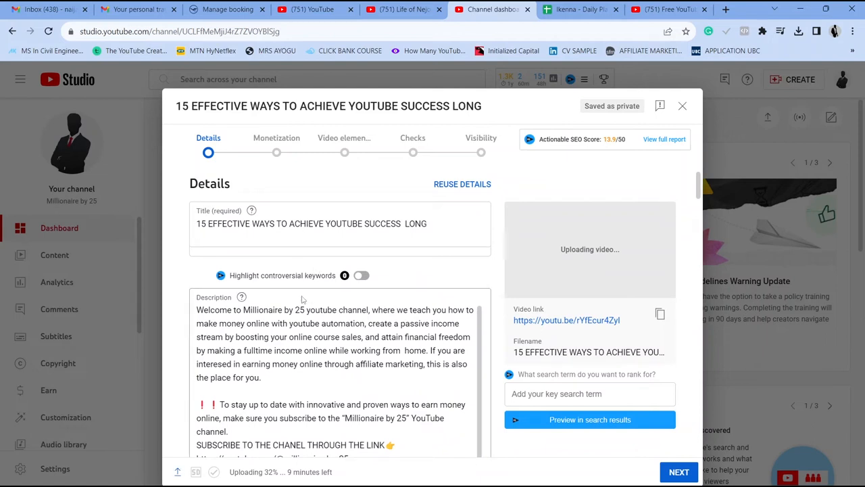
Scroll through the Description box toward its start to add a blank first line
scroll("down", 3)
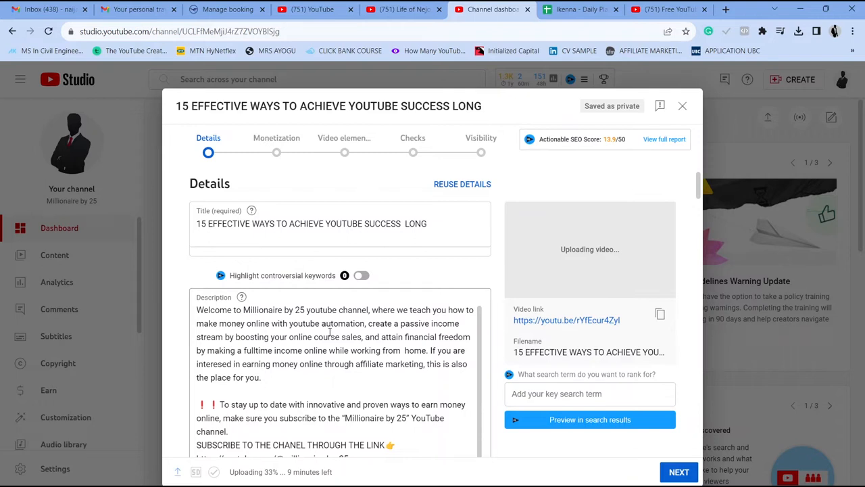
scroll("down", 3)
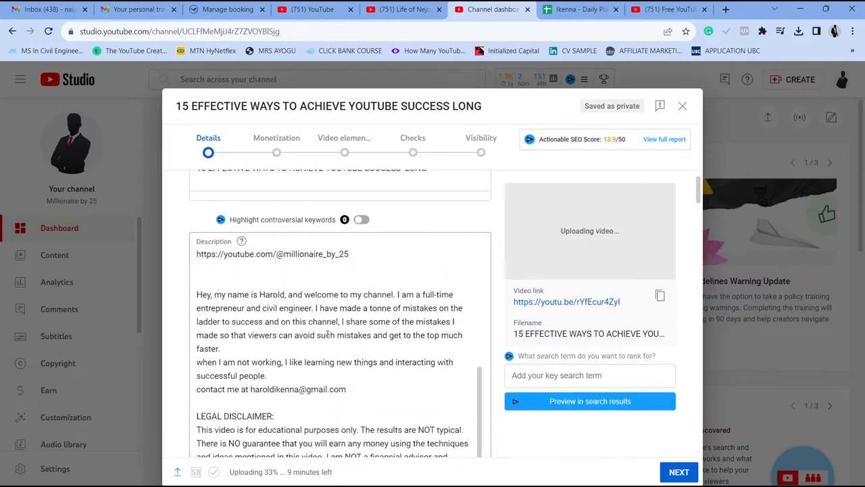
scroll("down", 3)
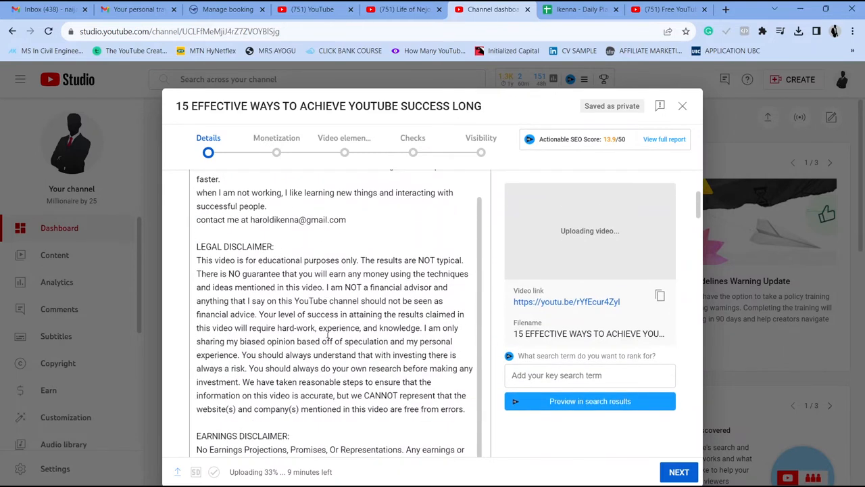
scroll("down", 3)
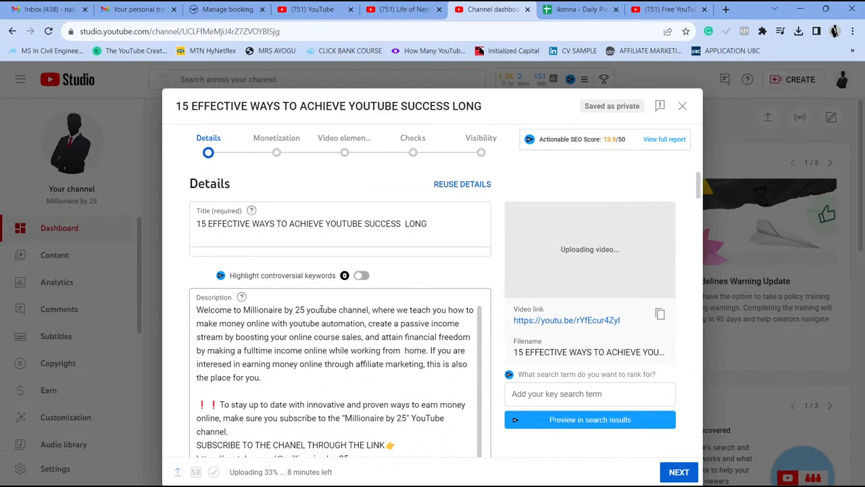
mouse_move(320, 308)
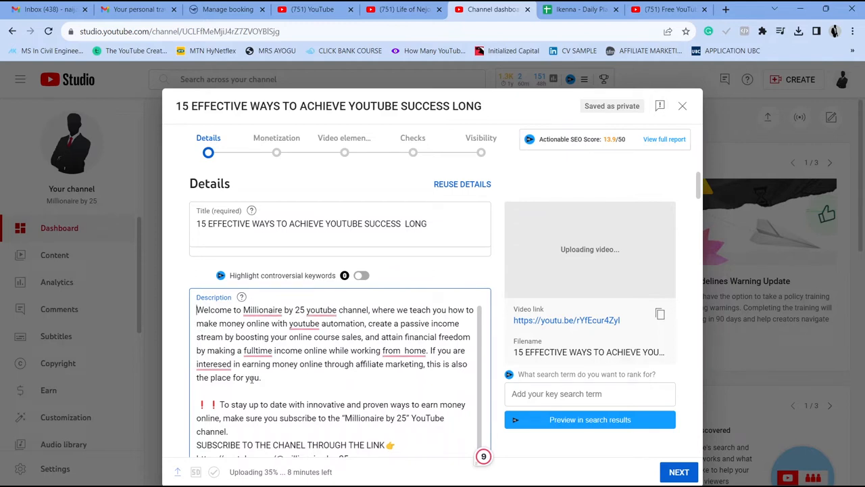
scroll("down", 3)
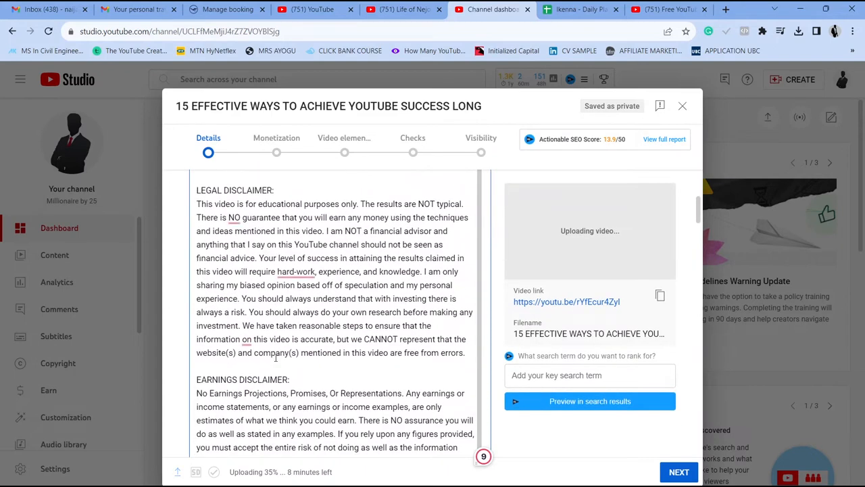
scroll("down", 3)
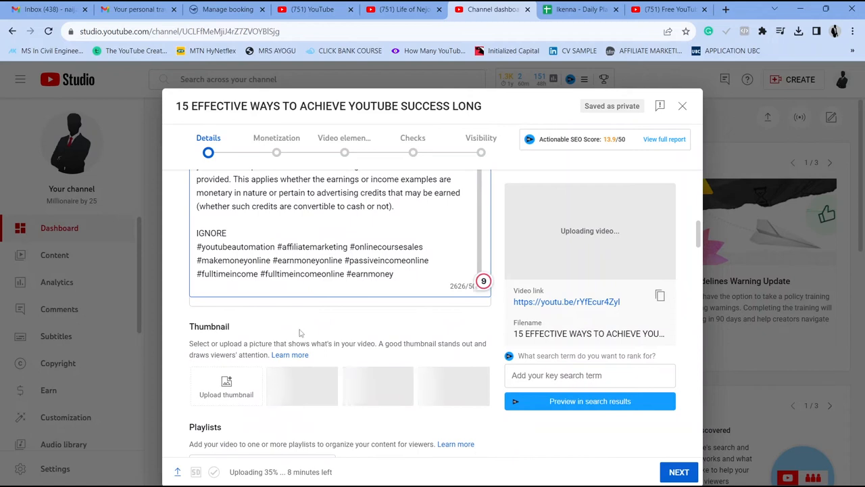
scroll("down", 3)
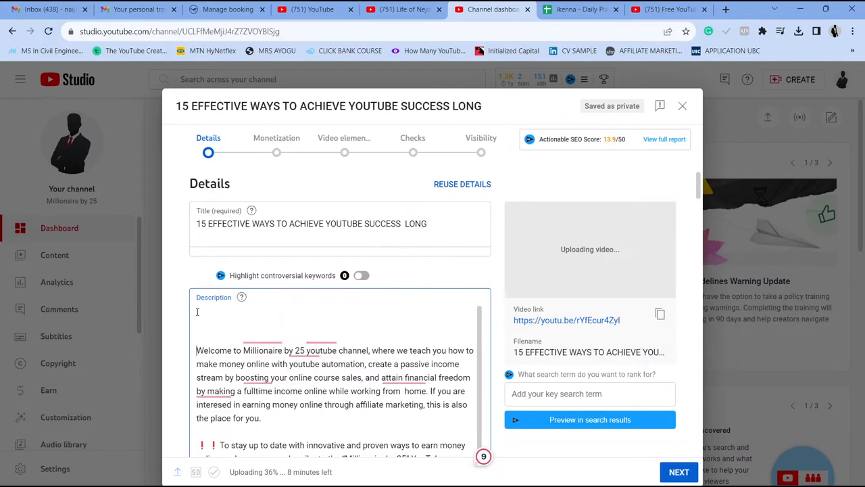
type("15 Effective ways")
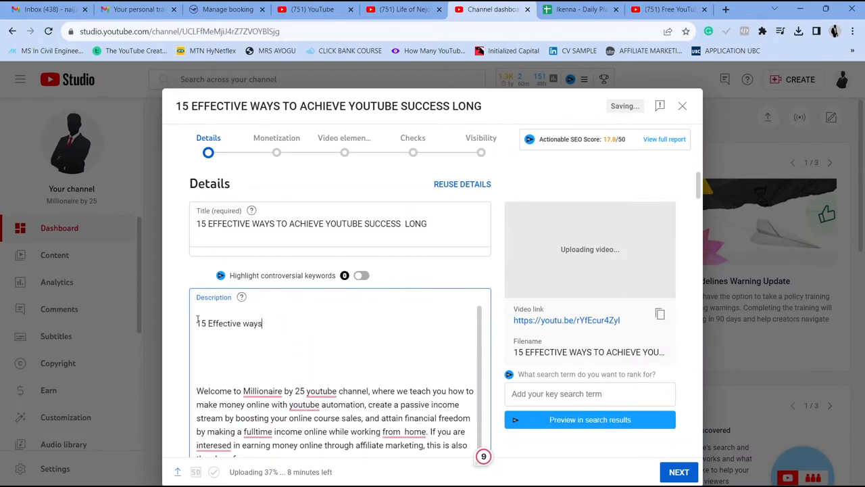
type("to achiv")
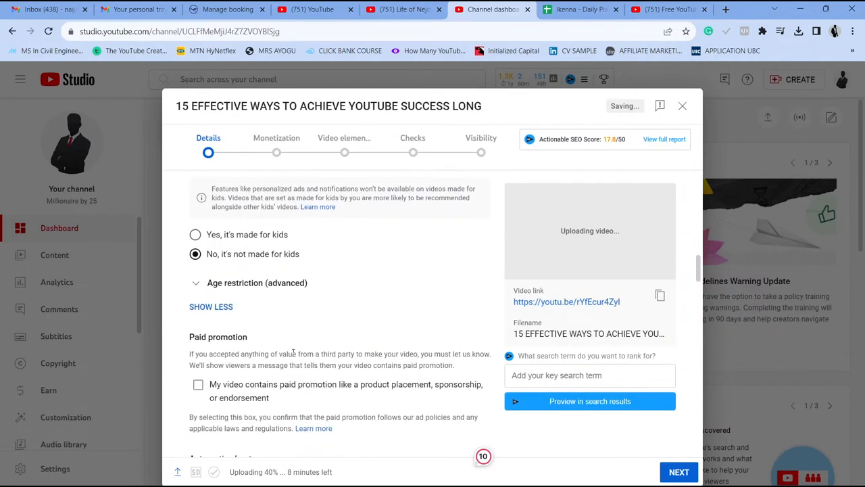
scroll("down", 3)
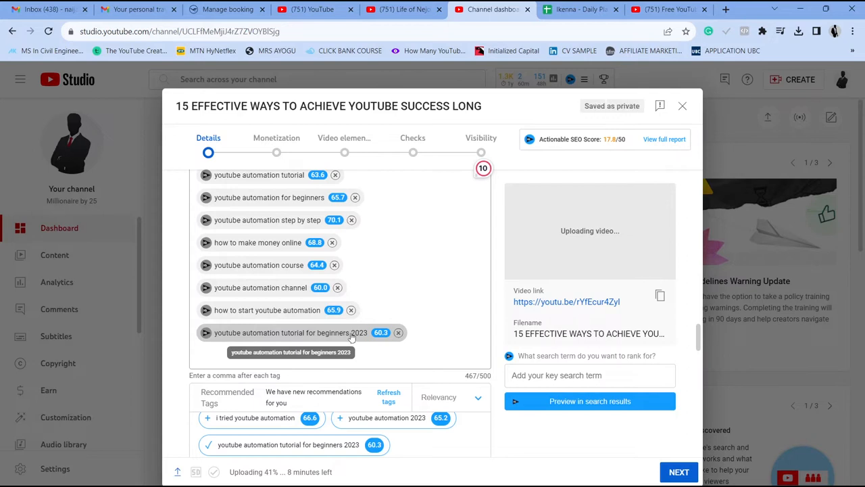
mouse_move(327, 341)
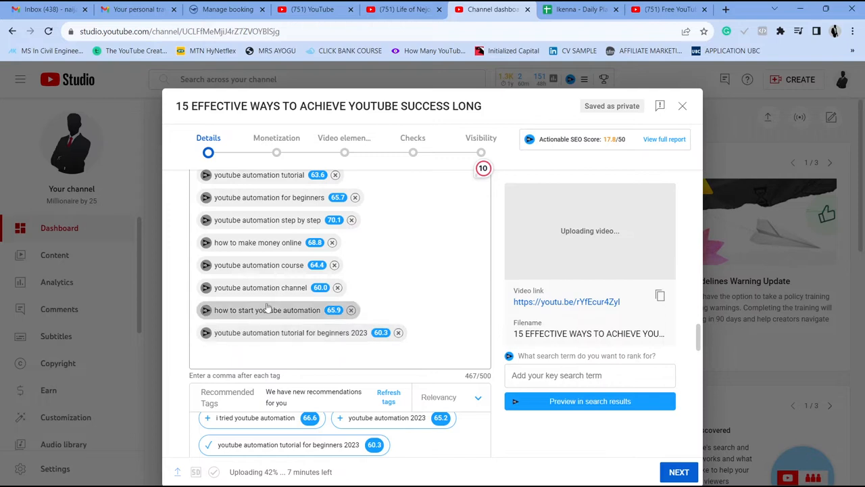
scroll("down", 3)
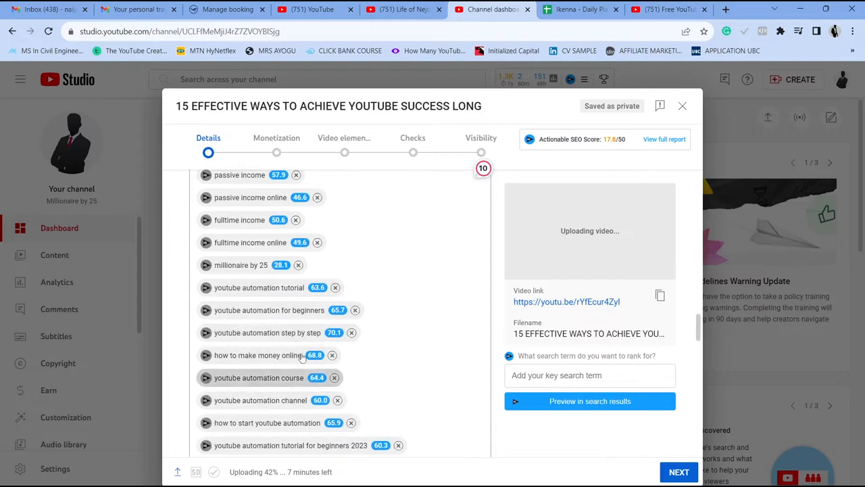
scroll("down", 3)
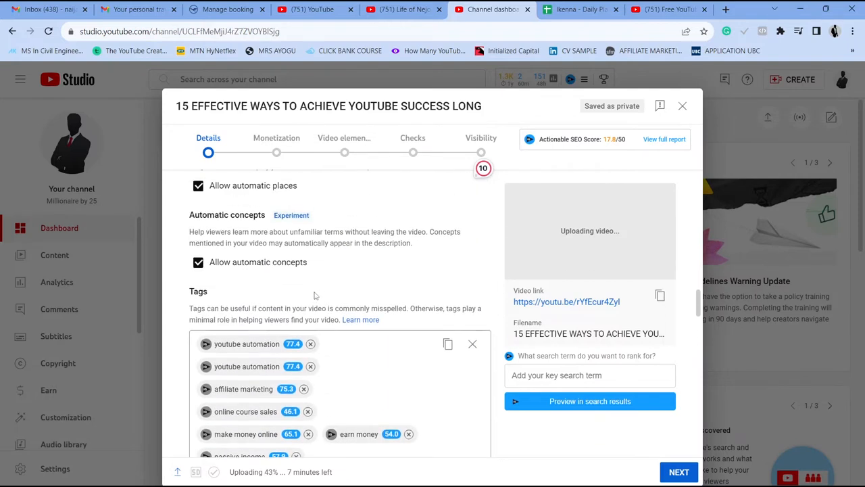
scroll("down", 3)
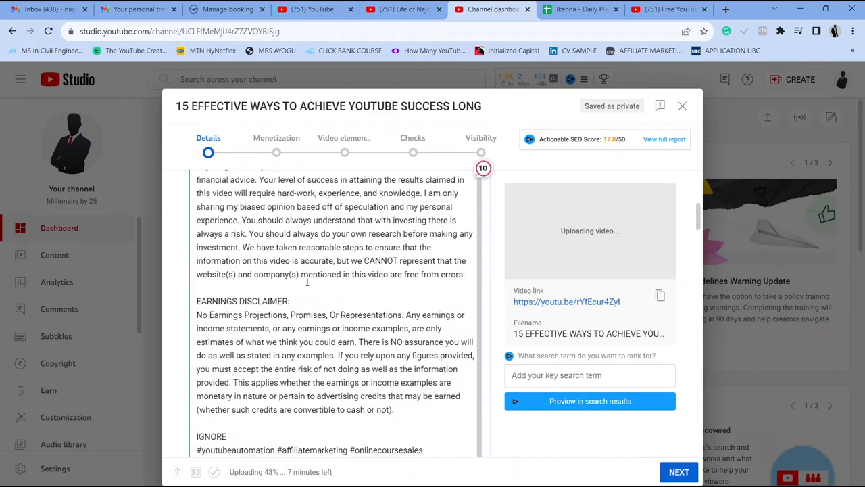
scroll("down", 3)
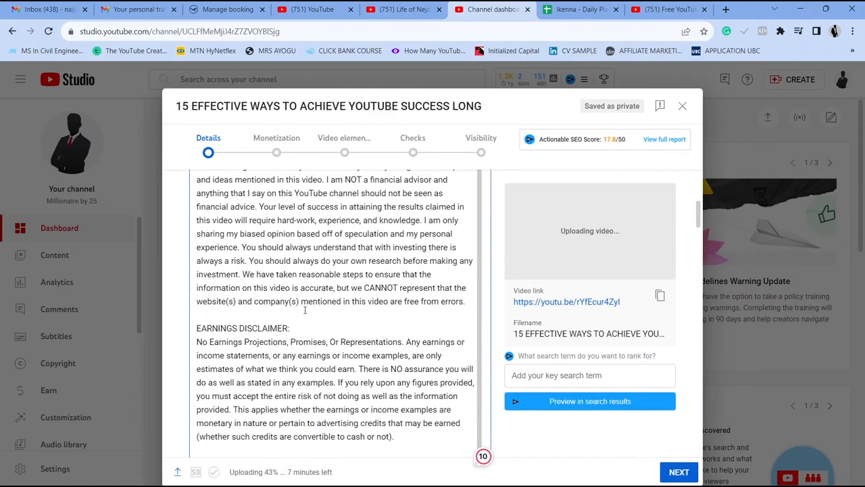
scroll("down", 3)
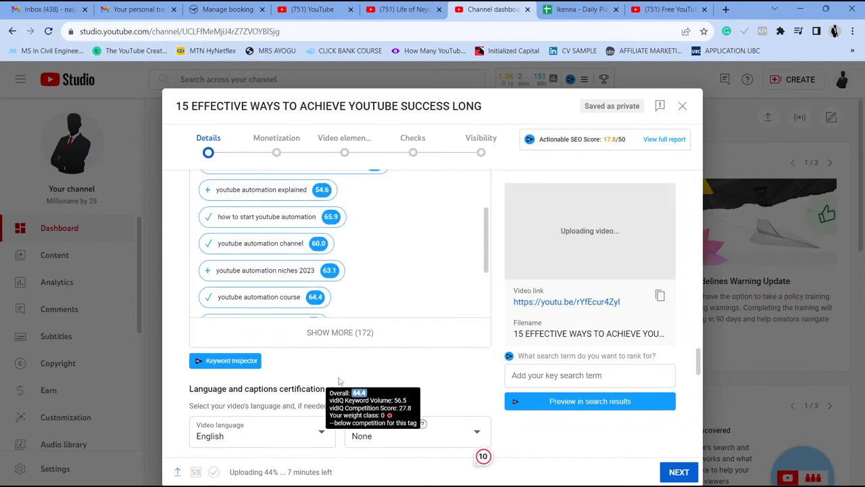
scroll("down", 3)
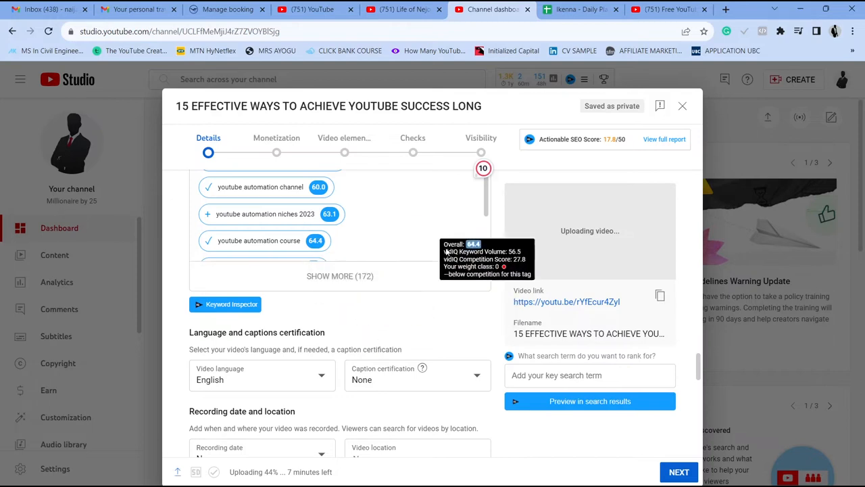
mouse_move(506, 225)
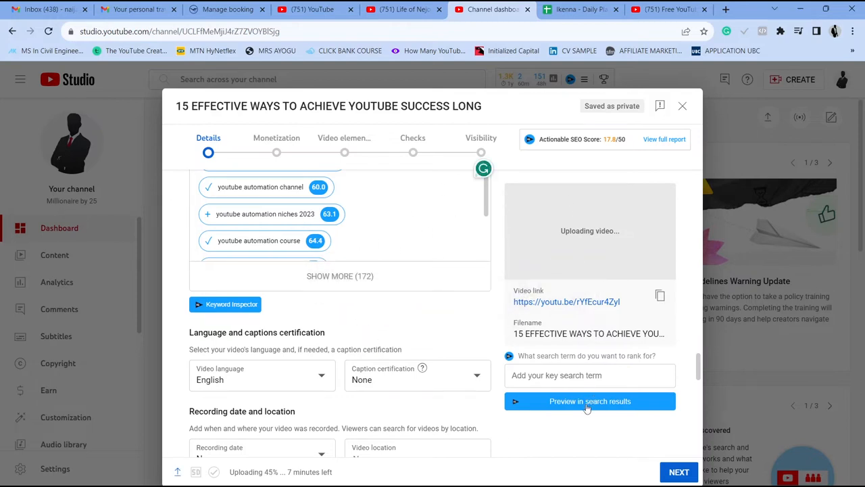
Preview the vidIQ search results for 'Youtube automation'
left_click(589, 400)
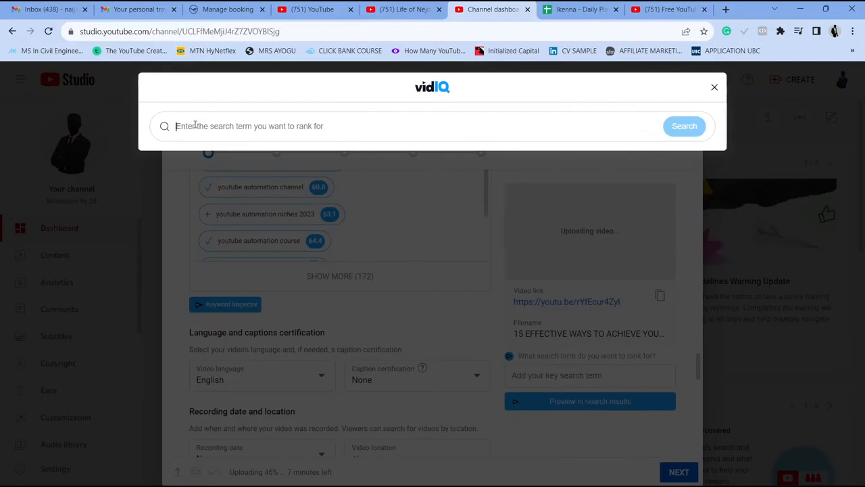
type("Youtube automation")
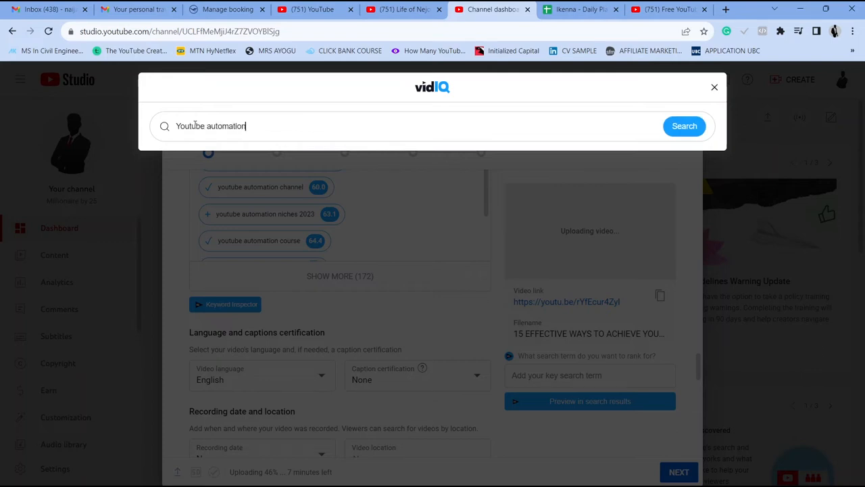
left_click(684, 126)
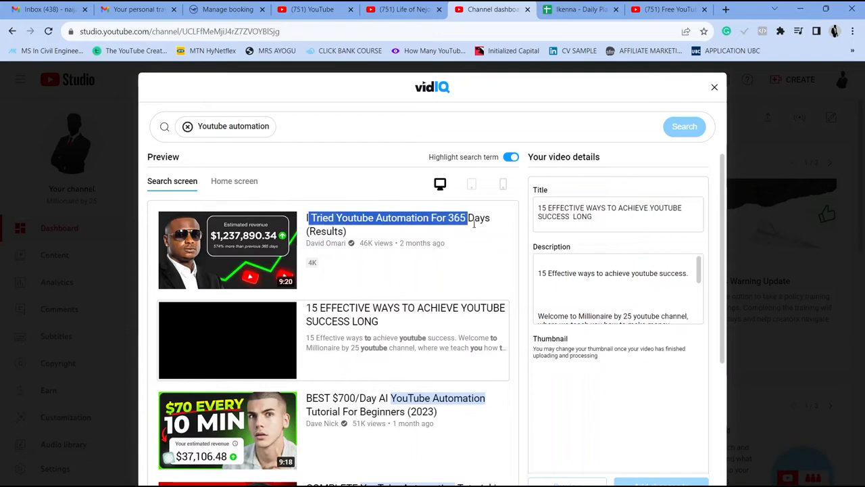
scroll("down", 3)
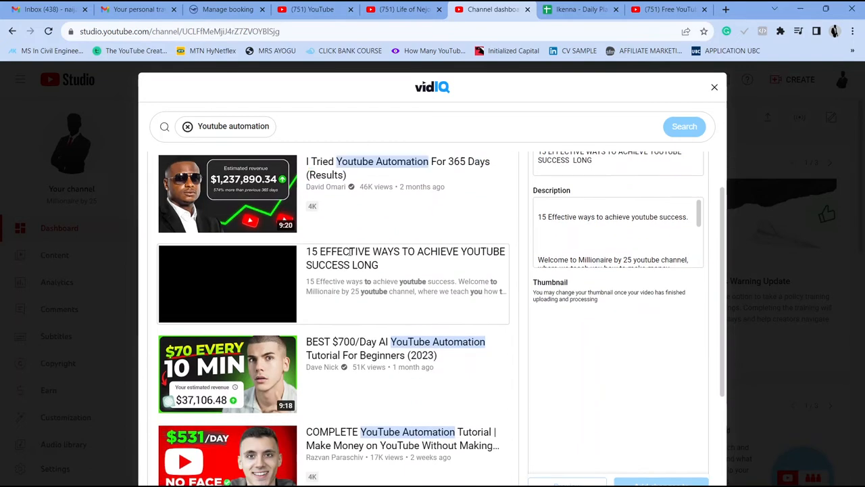
Highlight the video's own title and the words EFFECTIVE and SUCCESS among the results
double_click(404, 257)
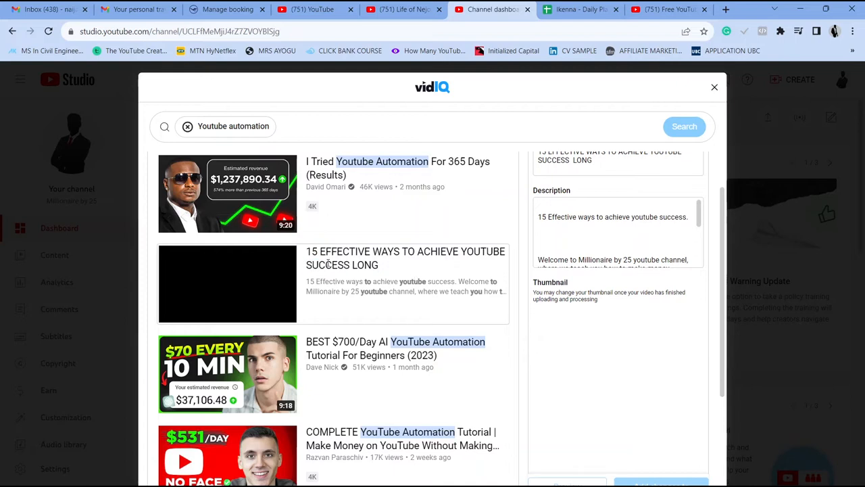
mouse_move(162, 275)
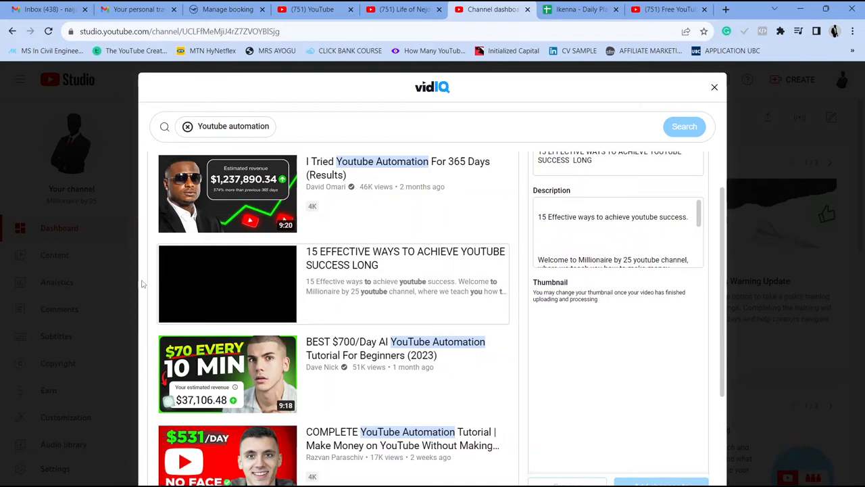
mouse_move(265, 300)
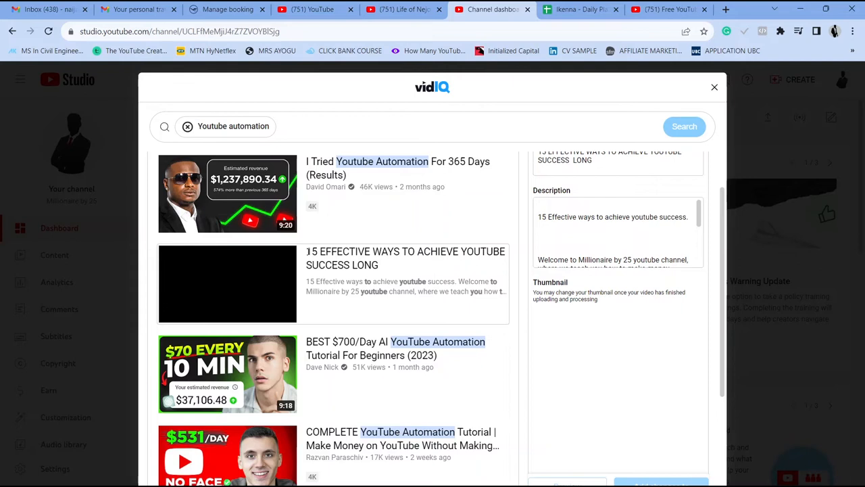
left_click_drag(306, 252, 476, 252)
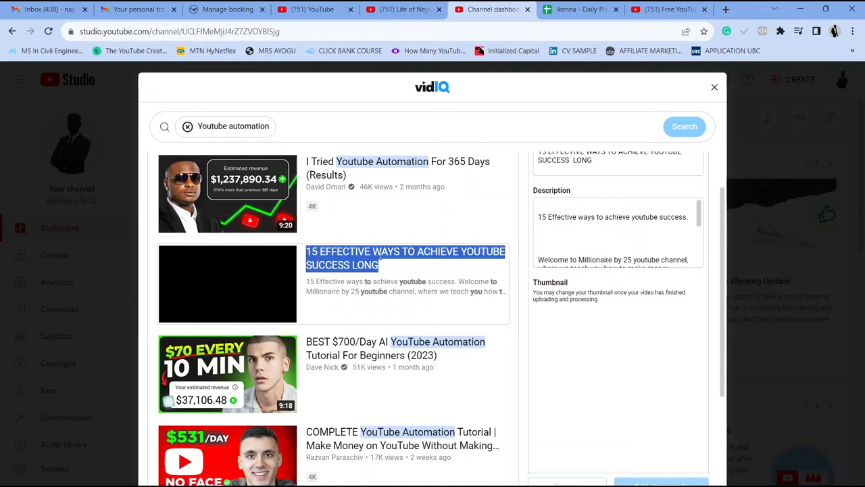
mouse_move(340, 346)
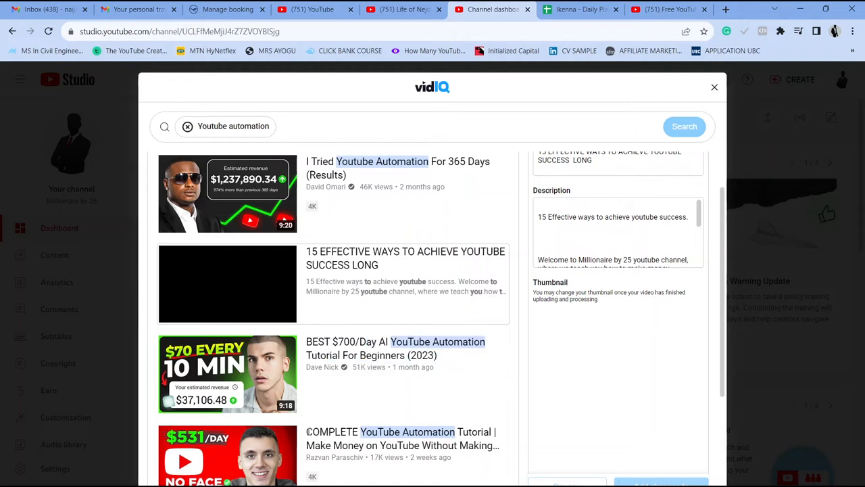
double_click(332, 432)
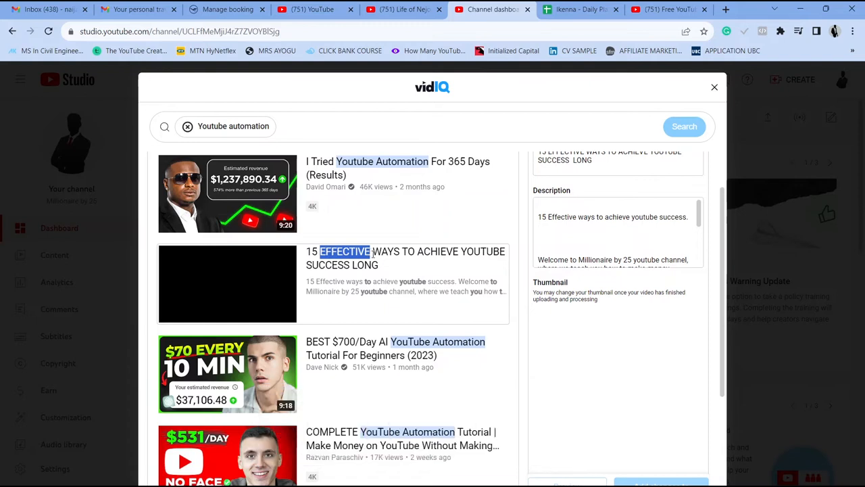
left_click_drag(370, 250, 355, 264)
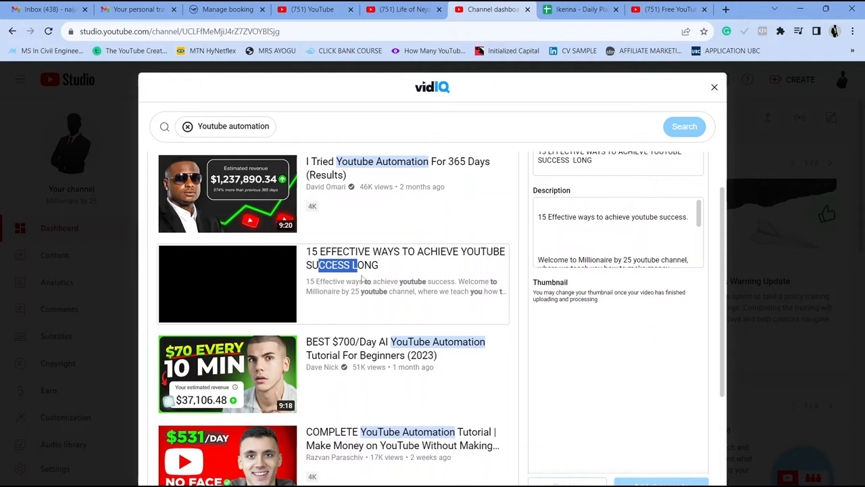
scroll("down", 3)
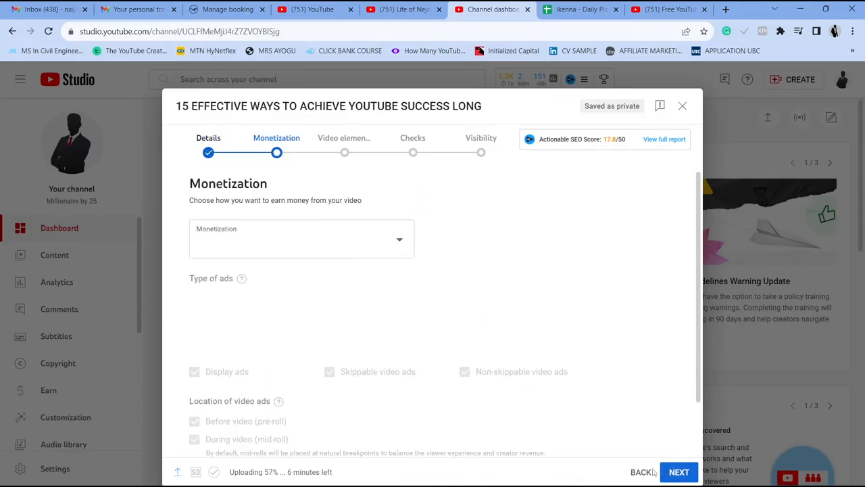
Continue from Monetization through Video elements and Checks to the Visibility step
scroll("down", 3)
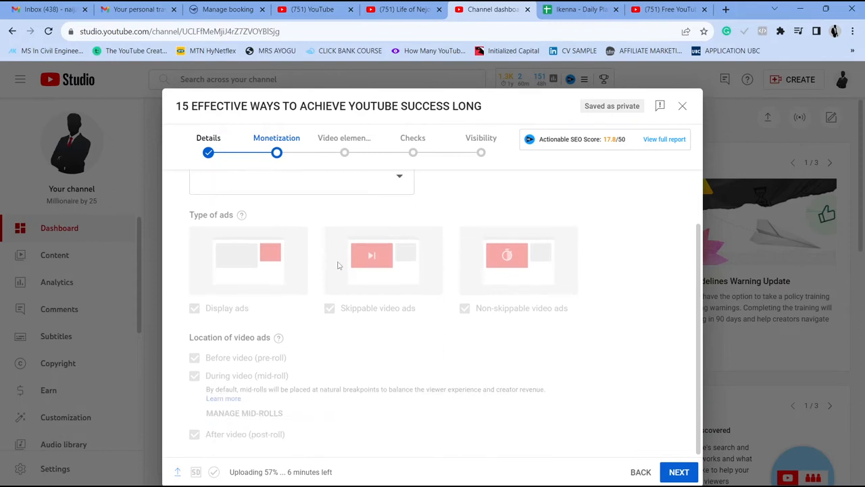
left_click(343, 138)
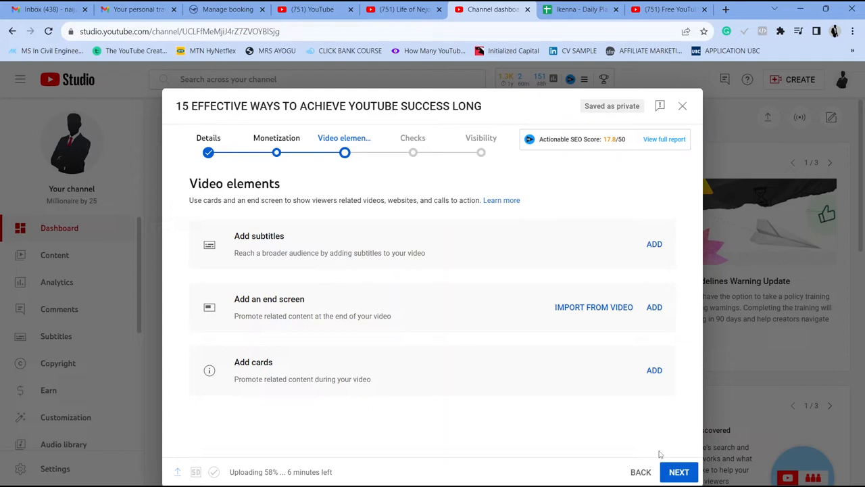
left_click(679, 470)
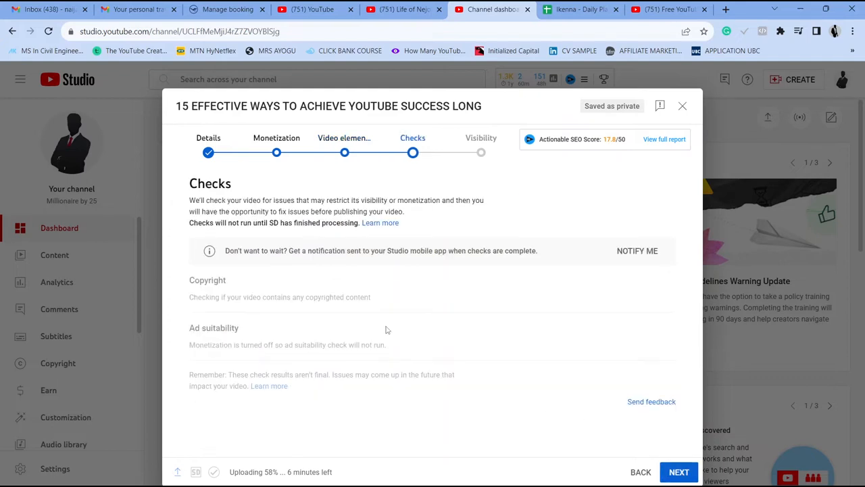
left_click(679, 472)
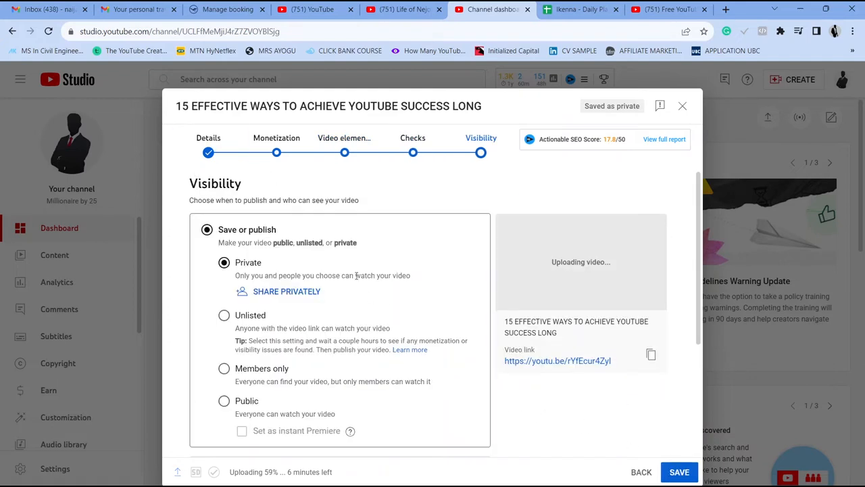
Choose Public visibility, then switch to Schedule with a Sep 1, 2023 12:00 AM release
scroll("down", 3)
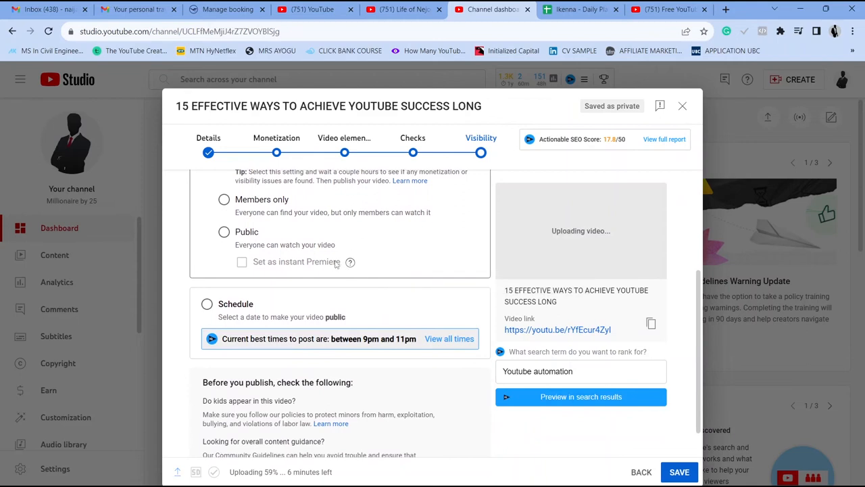
scroll("down", 3)
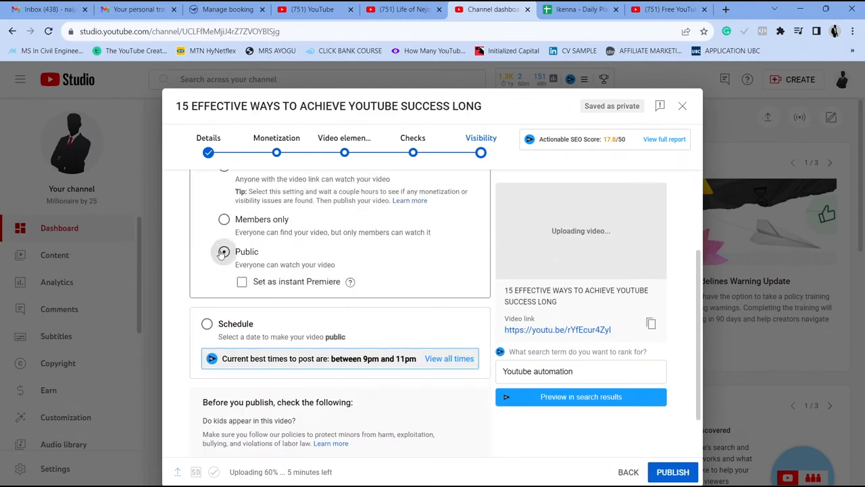
left_click(224, 252)
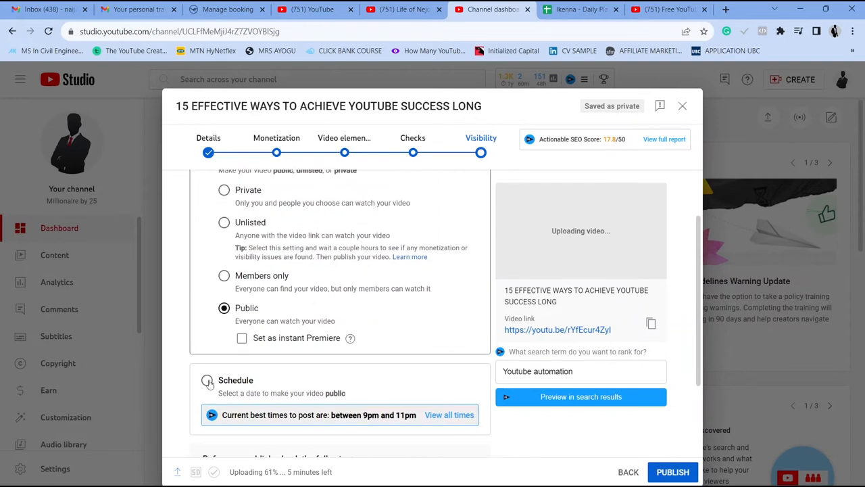
left_click(208, 380)
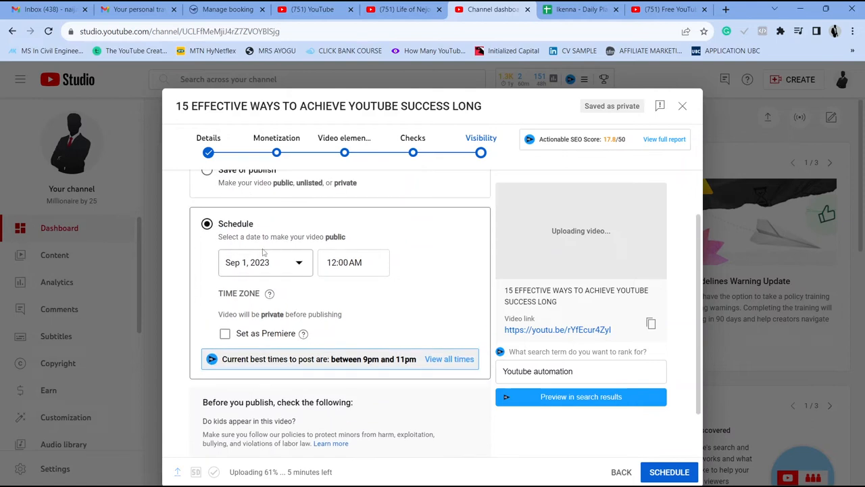
left_click(265, 262)
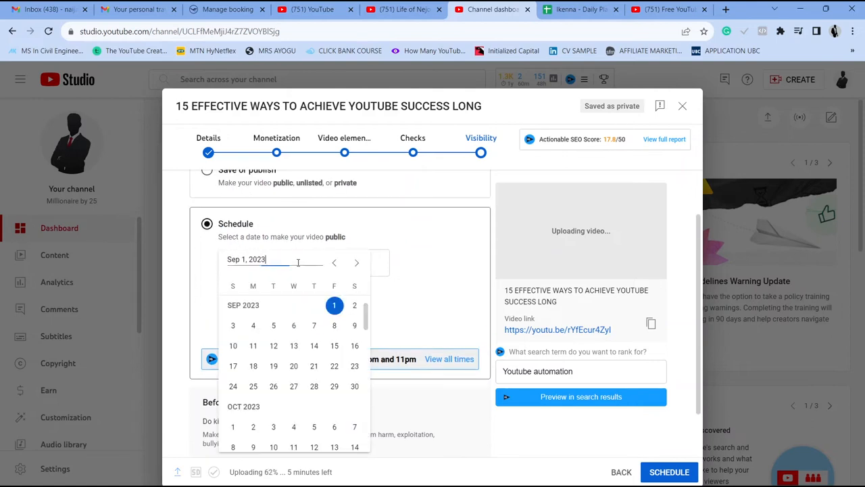
left_click(334, 306)
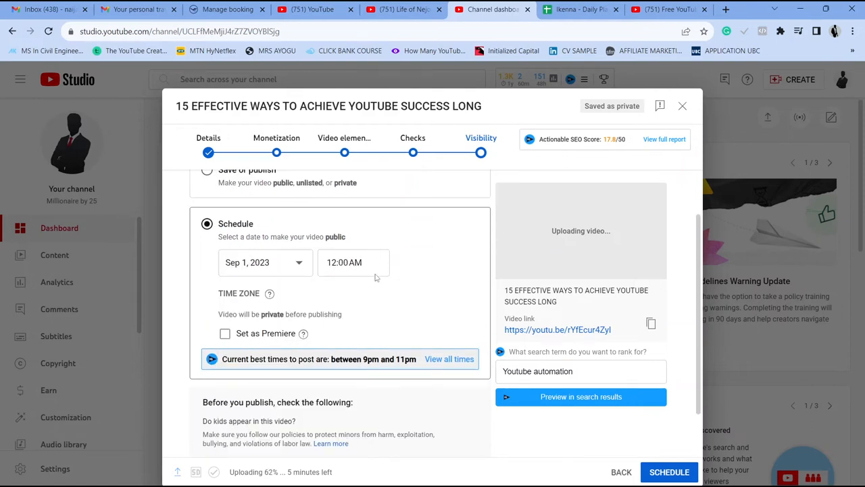
mouse_move(408, 292)
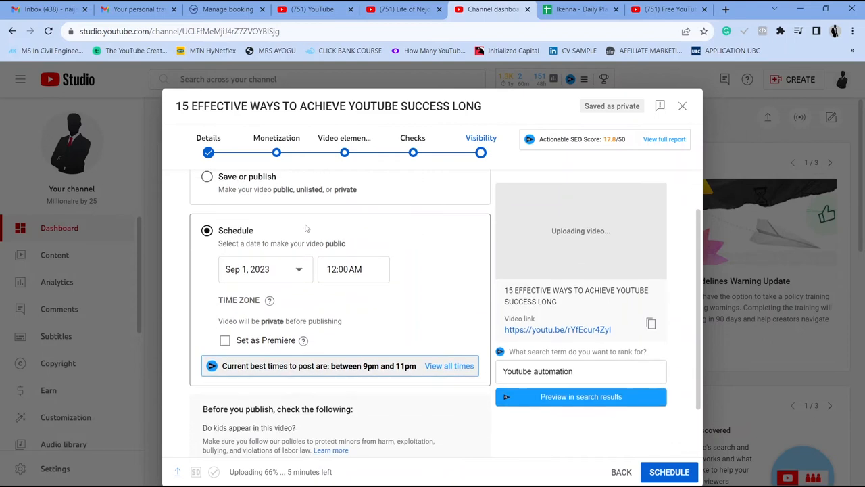
scroll("down", 3)
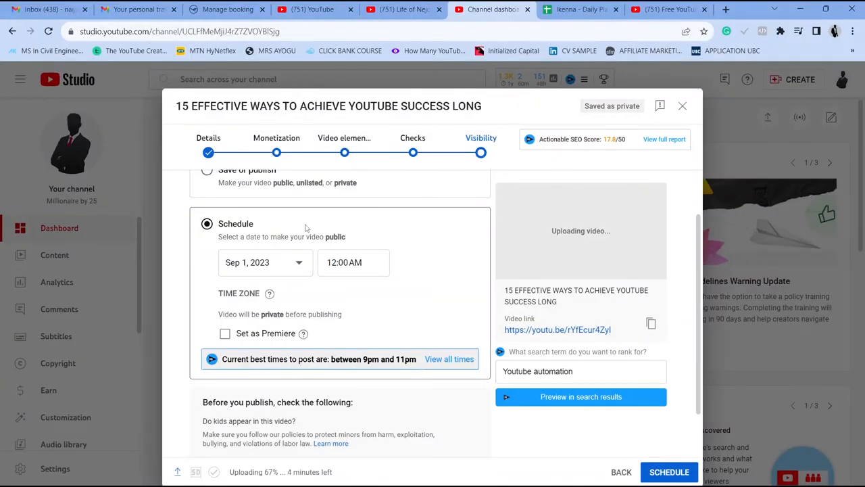
mouse_move(304, 246)
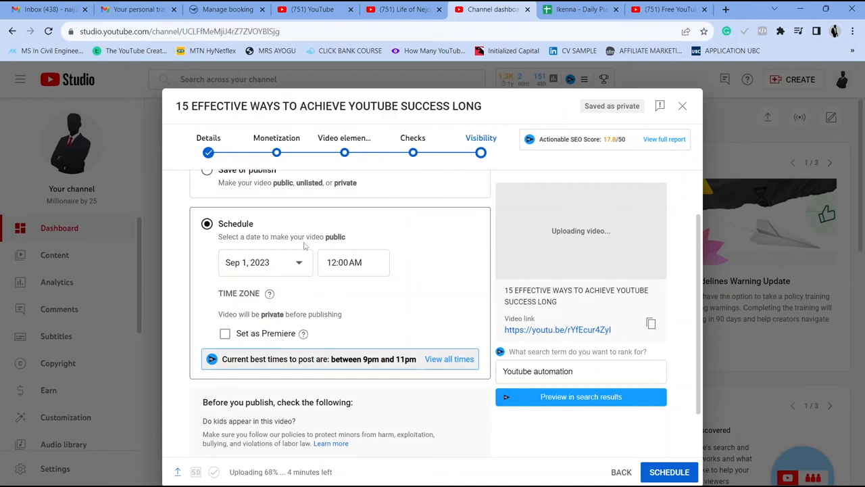
mouse_move(340, 307)
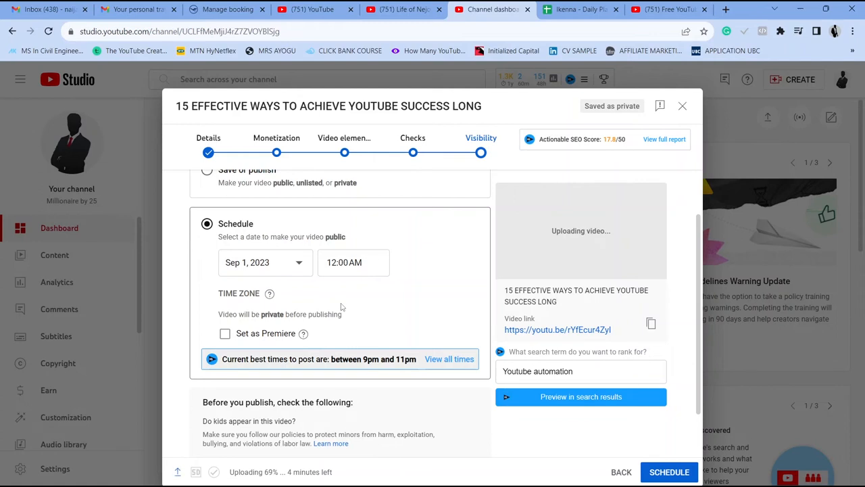
mouse_move(148, 395)
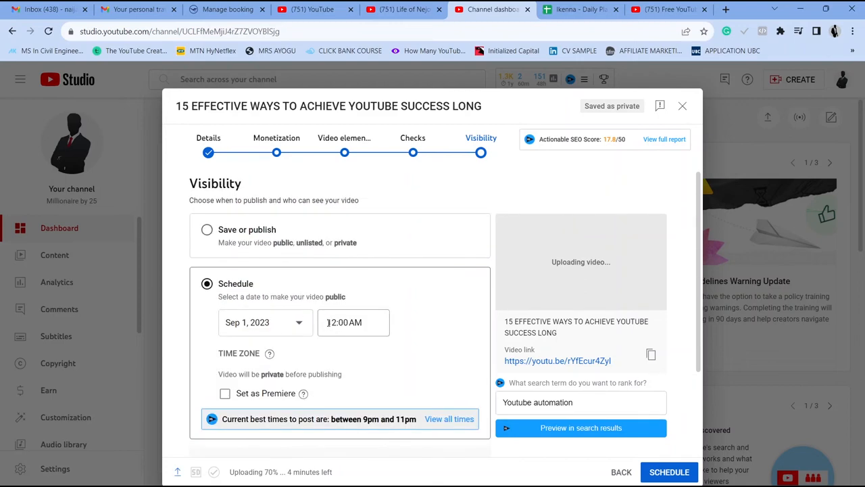
left_click(353, 322)
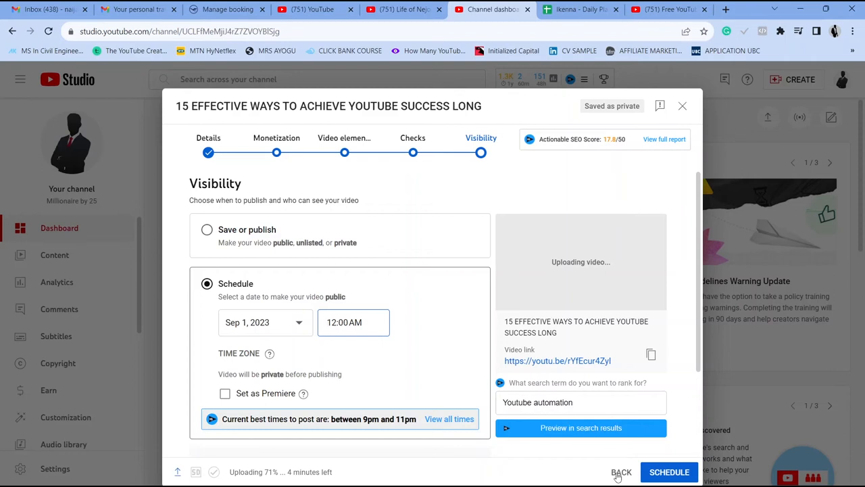
Confirm cancelling the scheduled video's upload
left_click(620, 472)
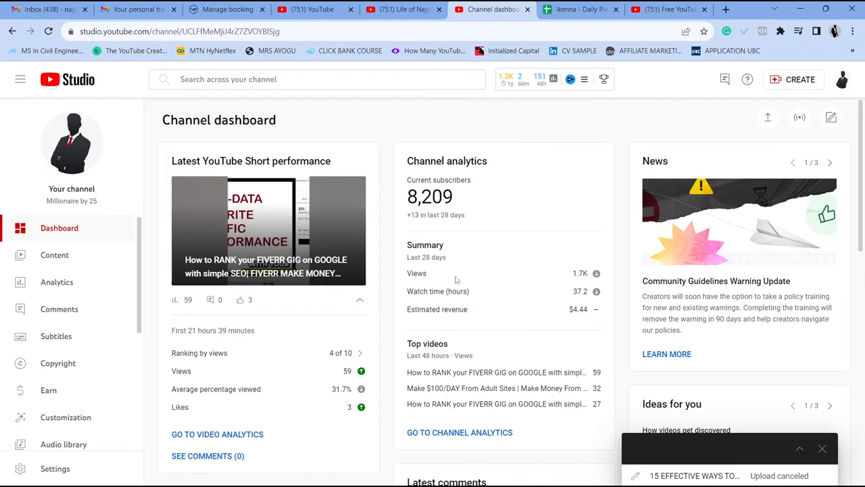
mouse_move(57, 282)
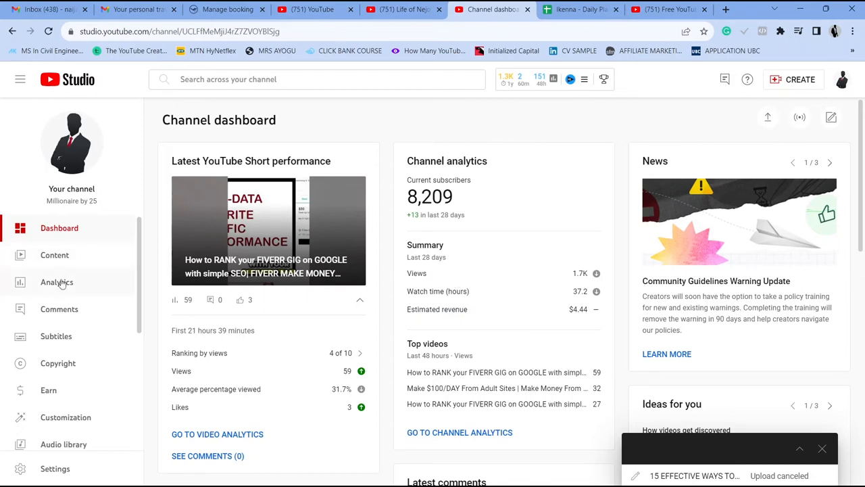
Show the channel analytics Audience report with returning and unique viewers
left_click(57, 282)
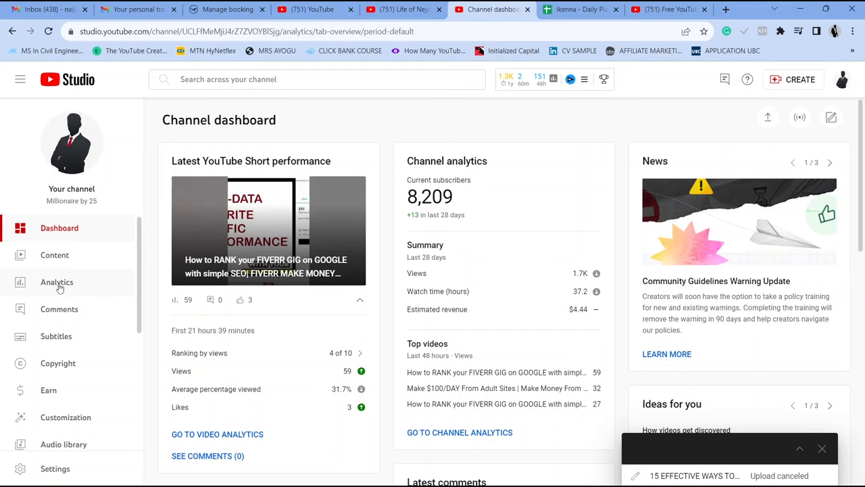
left_click(56, 283)
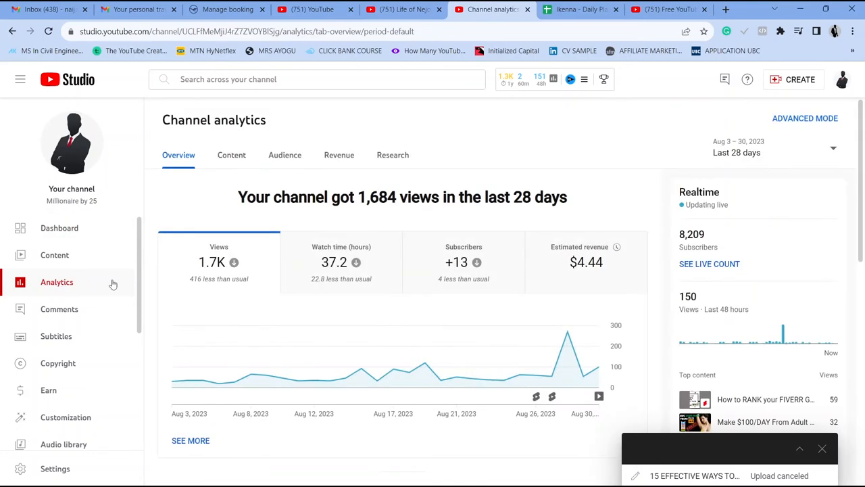
mouse_move(357, 178)
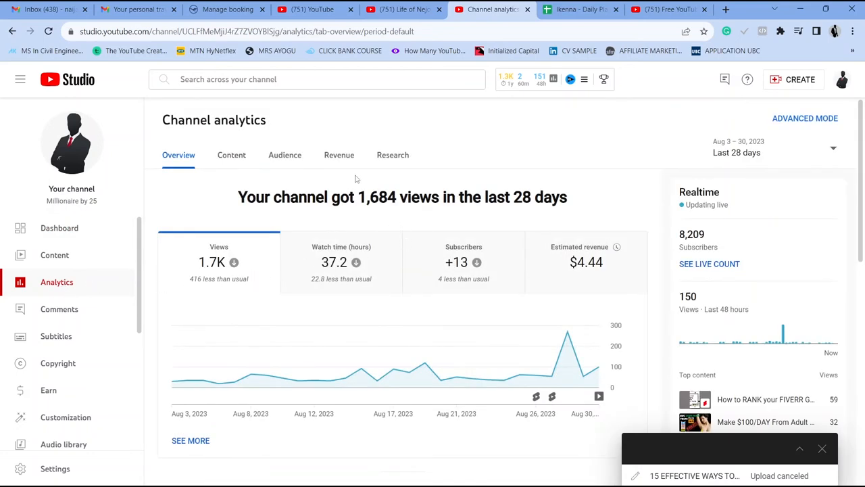
left_click(284, 154)
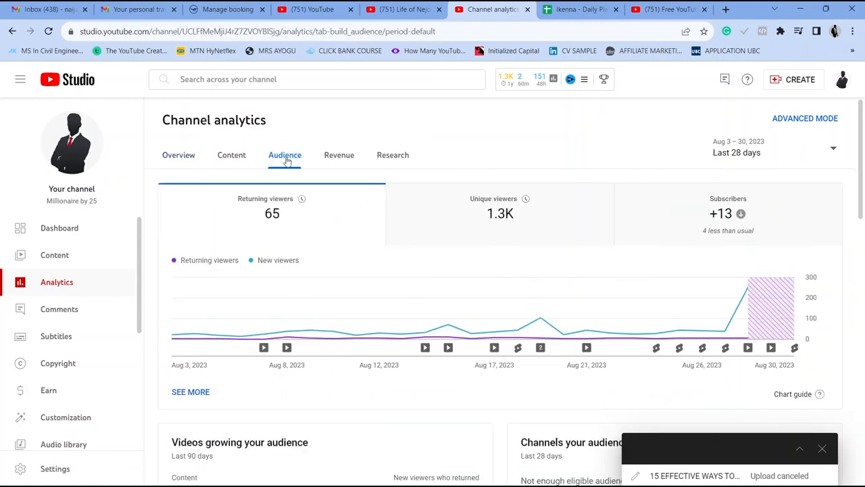
Reveal the Top geographies card and highlight Nigeria and the United Kingdom among the viewing countries
scroll("down", 3)
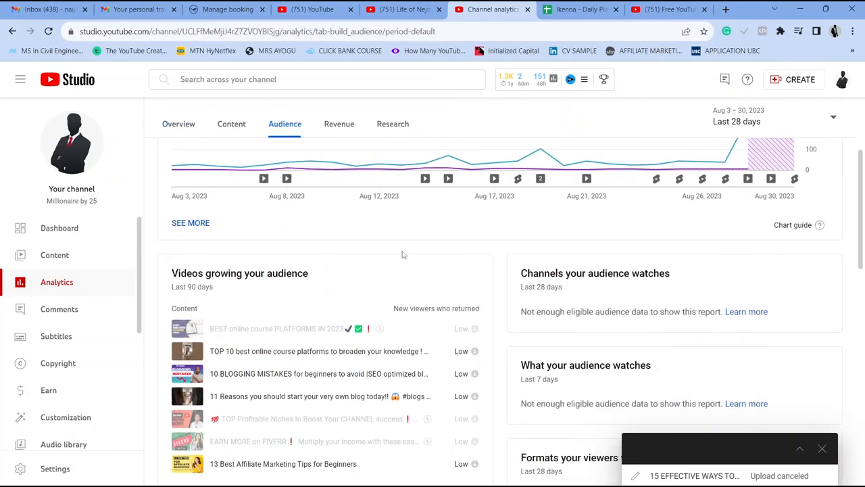
scroll("down", 3)
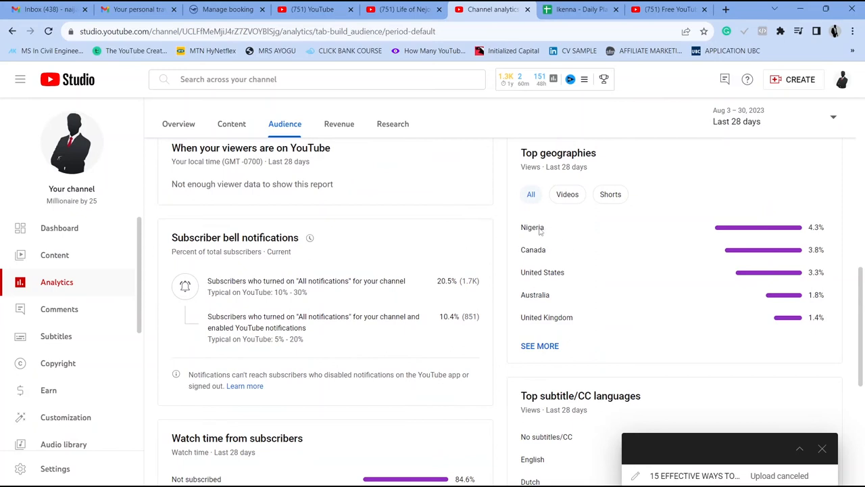
mouse_move(522, 232)
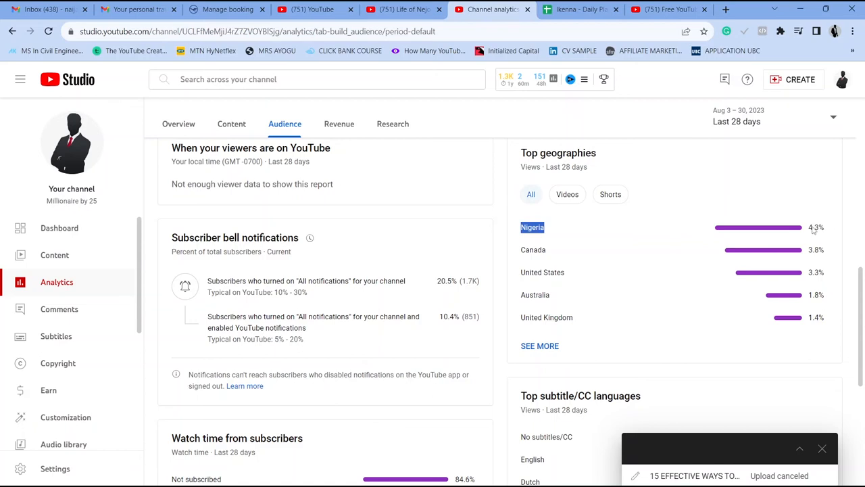
mouse_move(557, 264)
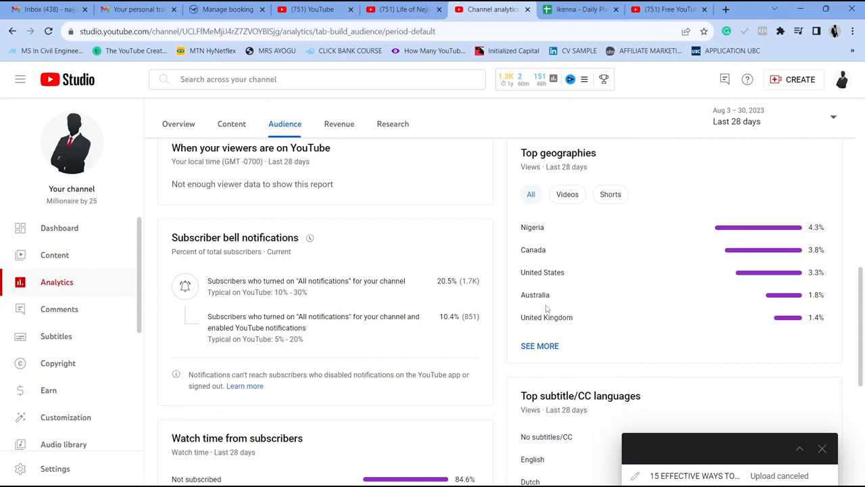
mouse_move(520, 269)
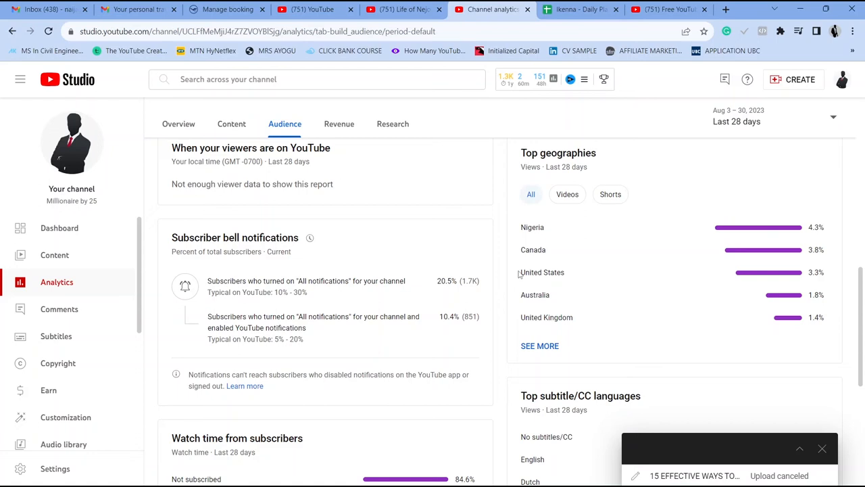
mouse_move(556, 293)
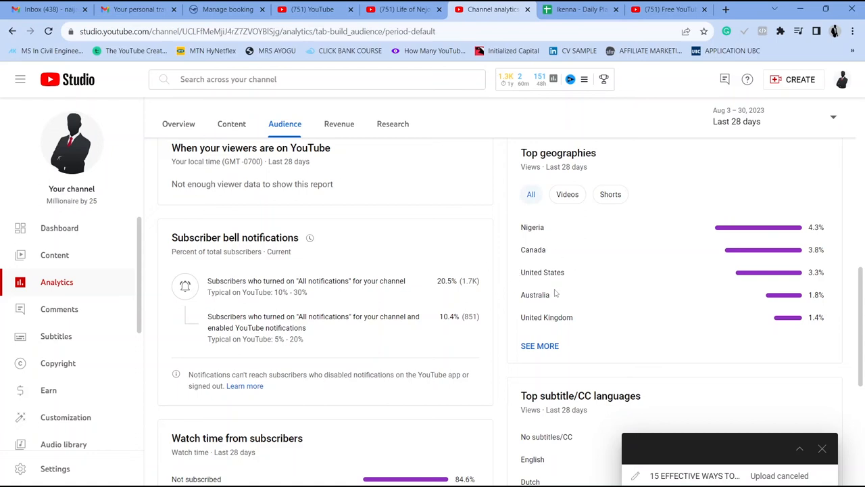
mouse_move(512, 243)
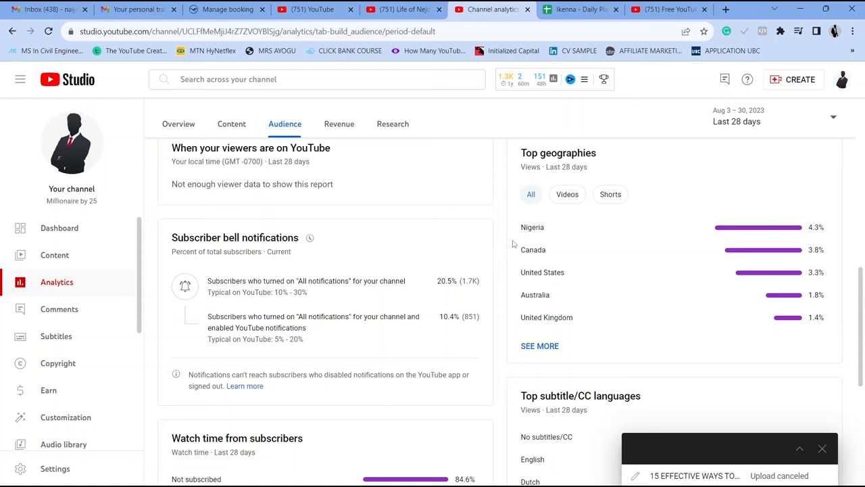
mouse_move(521, 232)
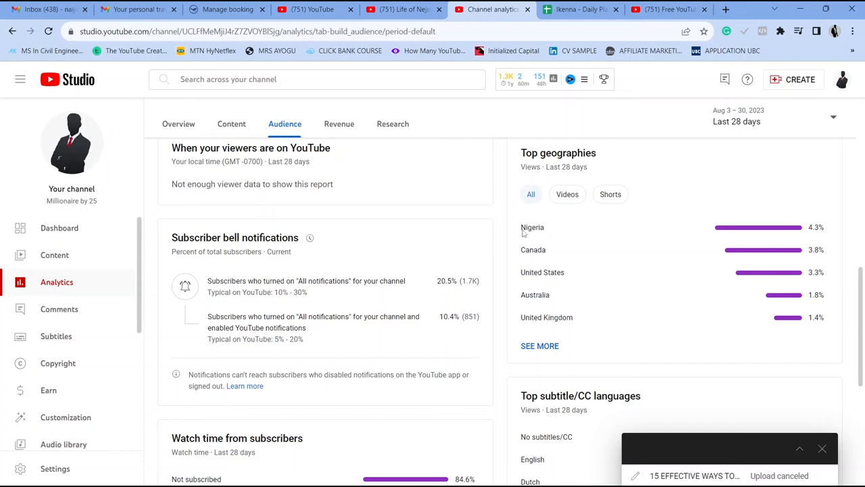
double_click(533, 227)
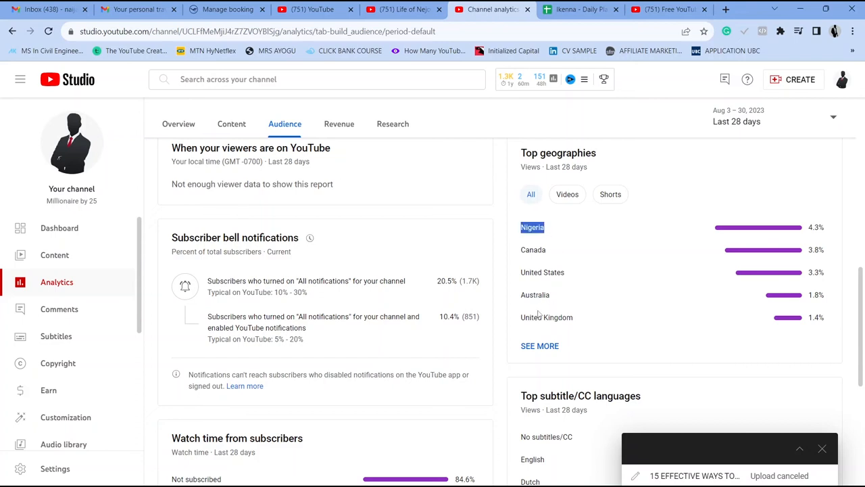
double_click(547, 316)
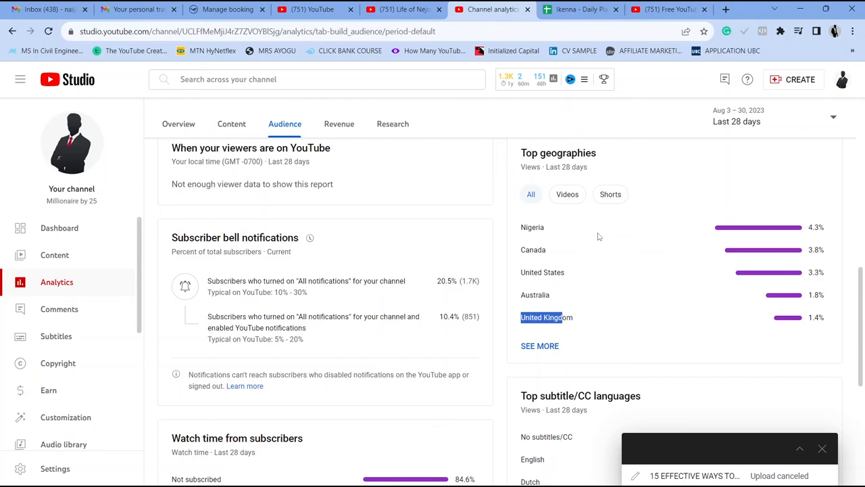
mouse_move(530, 275)
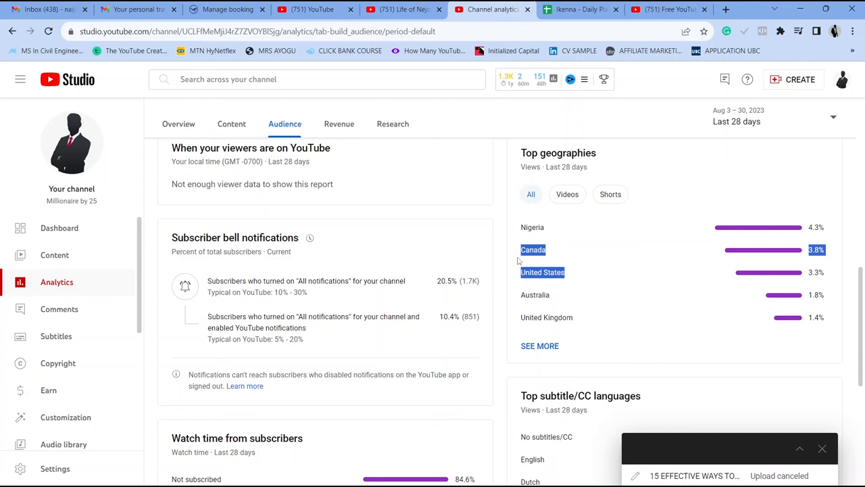
mouse_move(518, 243)
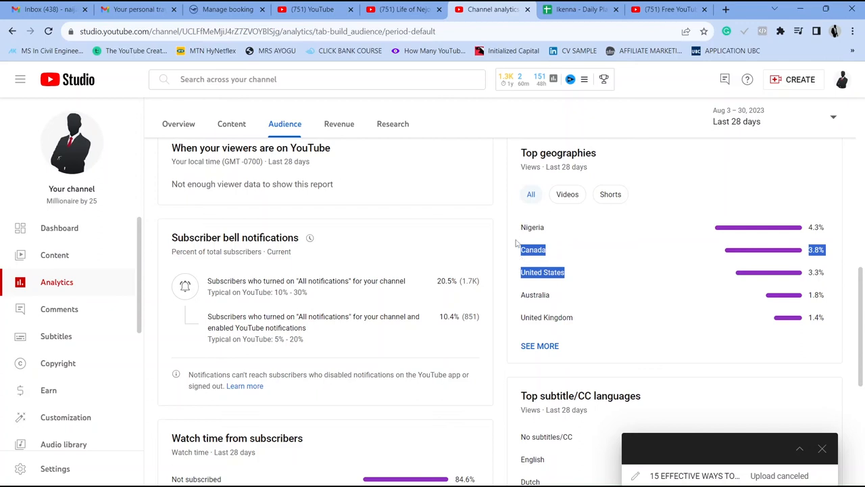
mouse_move(548, 297)
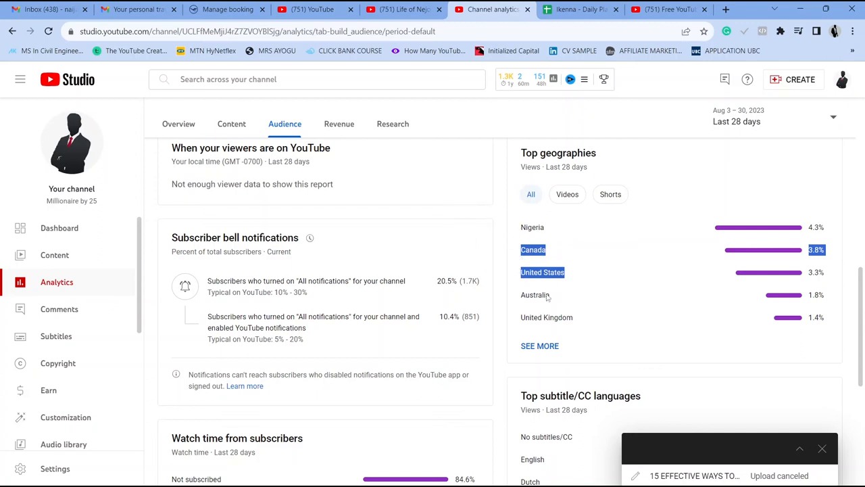
mouse_move(526, 288)
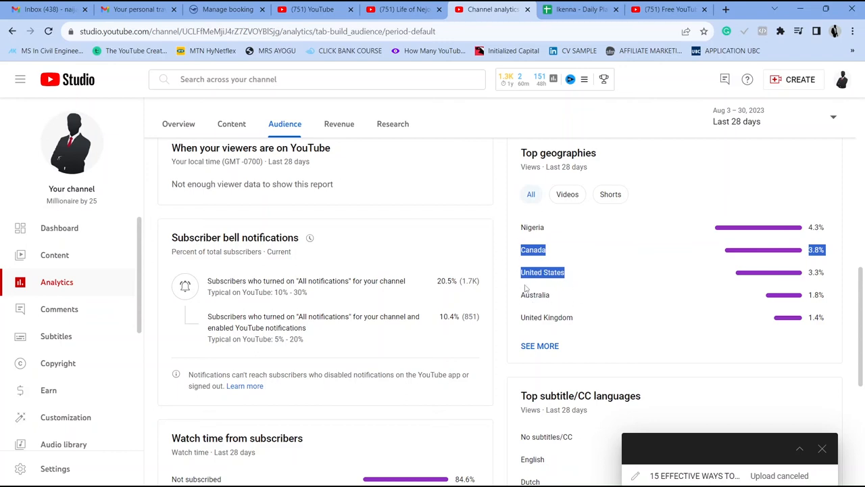
mouse_move(541, 298)
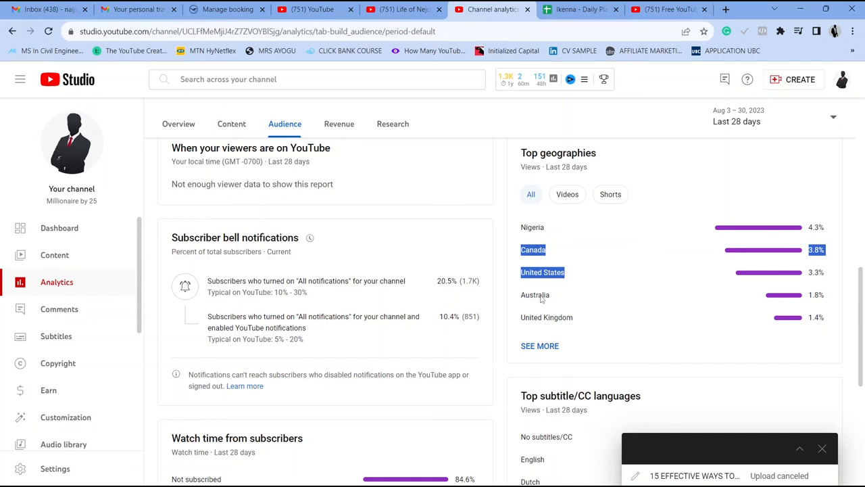
mouse_move(473, 345)
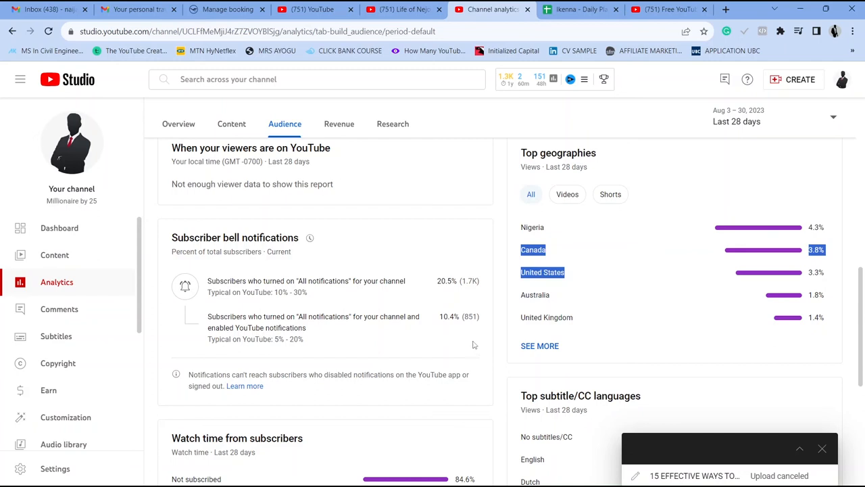
scroll("down", 3)
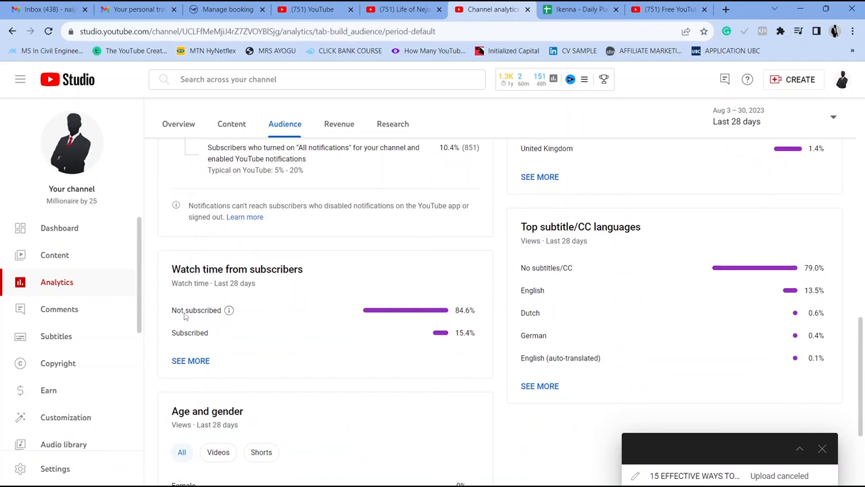
Highlight the Not subscribed 84.6% watch time share, then reveal the subtitle/CC languages card
double_click(197, 310)
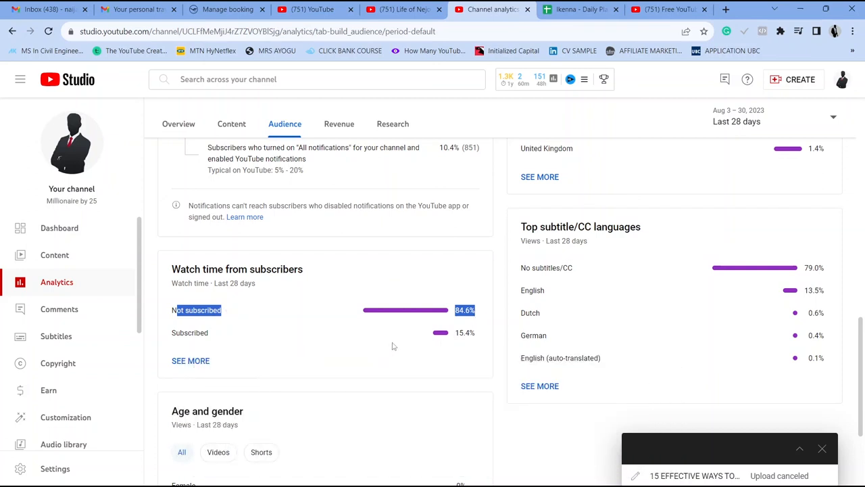
scroll("down", 3)
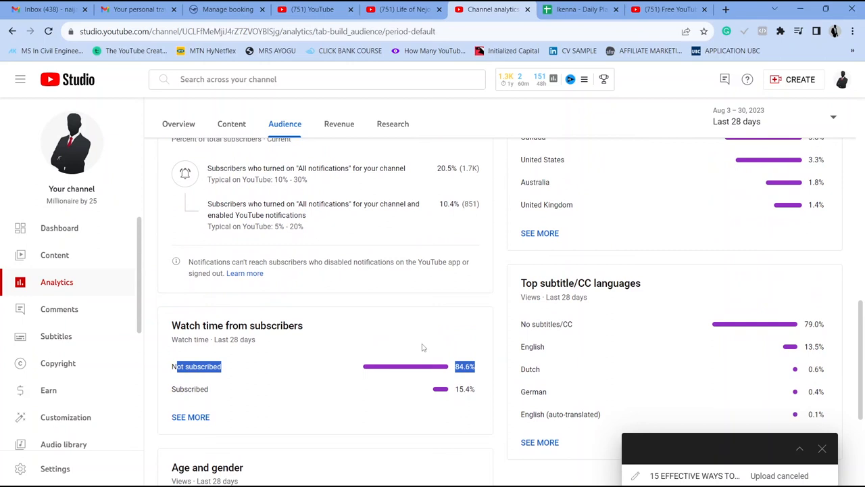
mouse_move(435, 376)
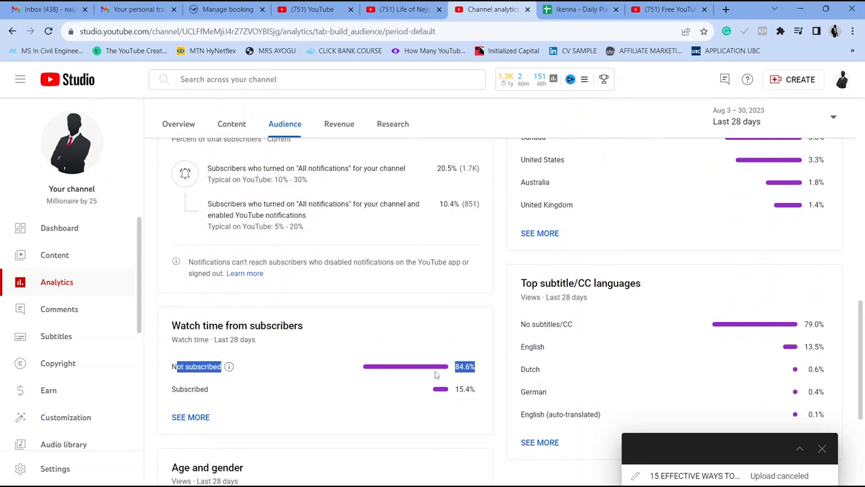